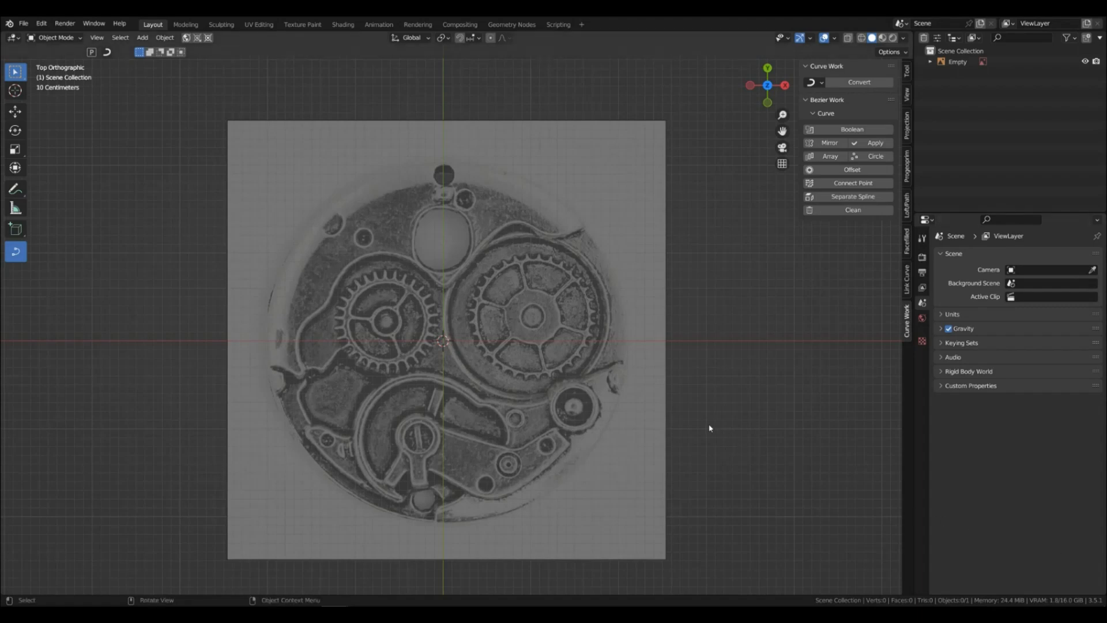
pyautogui.moveTo(572, 402)
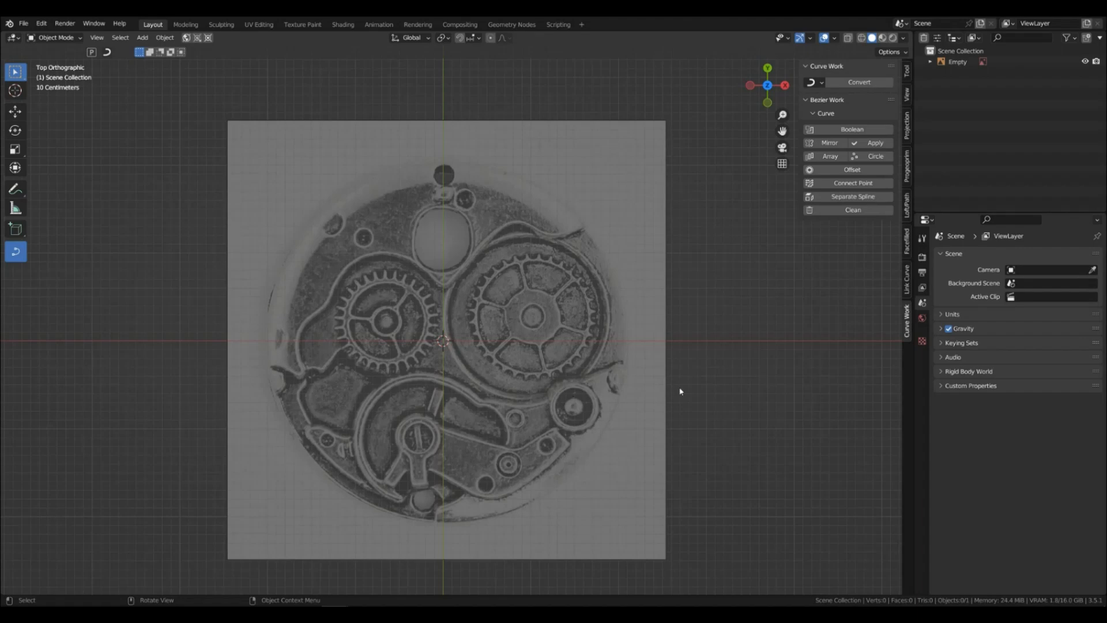
pyautogui.moveTo(682, 372)
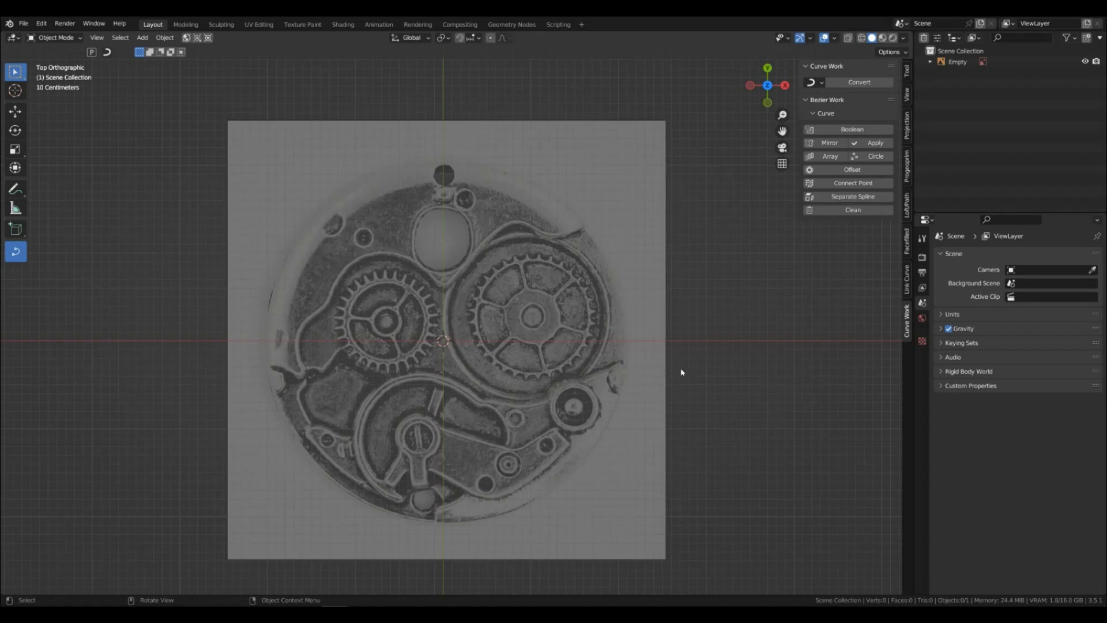
pyautogui.moveTo(558, 374)
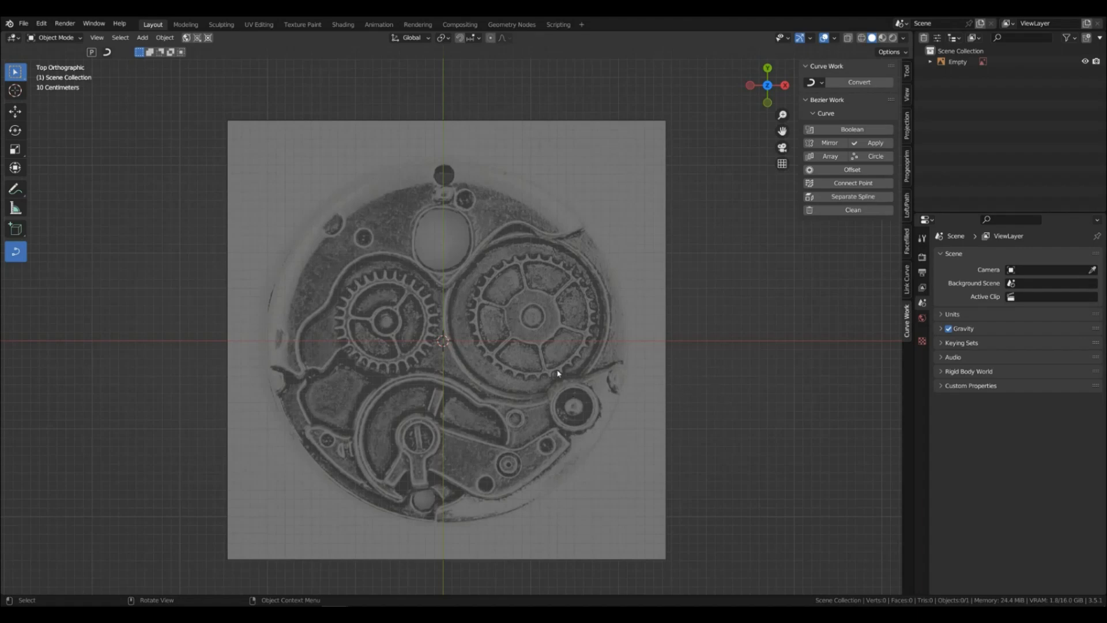
pyautogui.moveTo(541, 259)
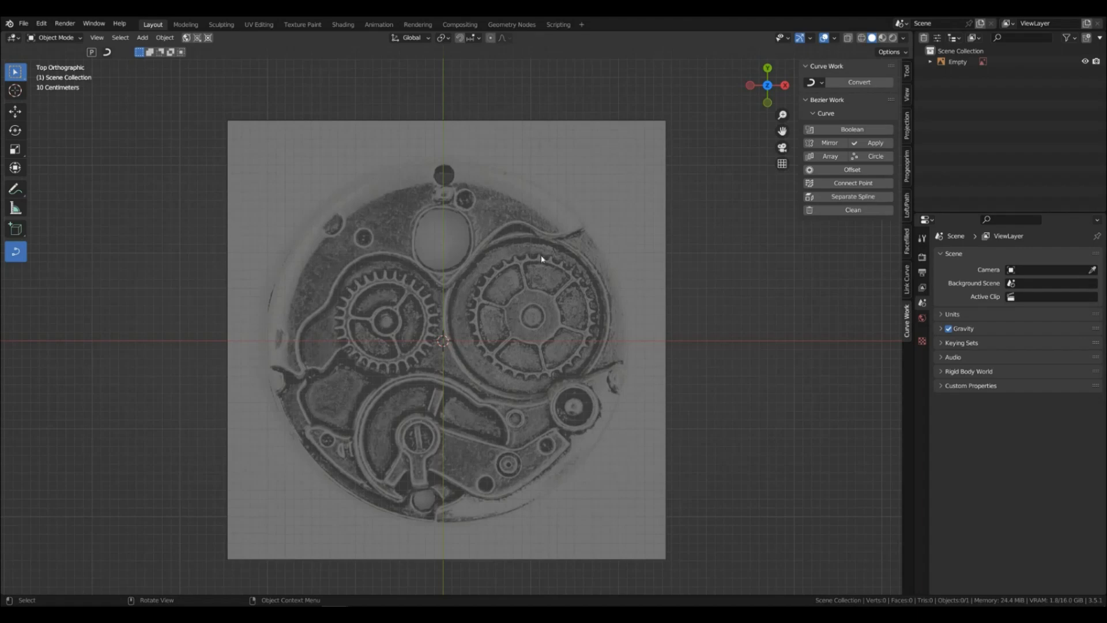
pyautogui.moveTo(732, 383)
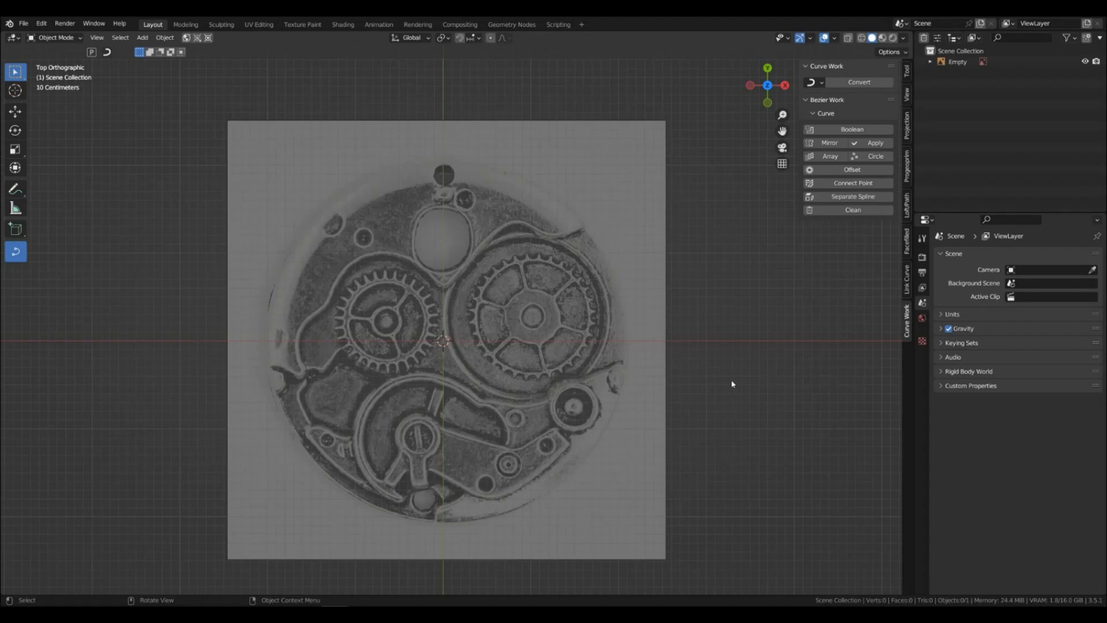
pyautogui.moveTo(693, 325)
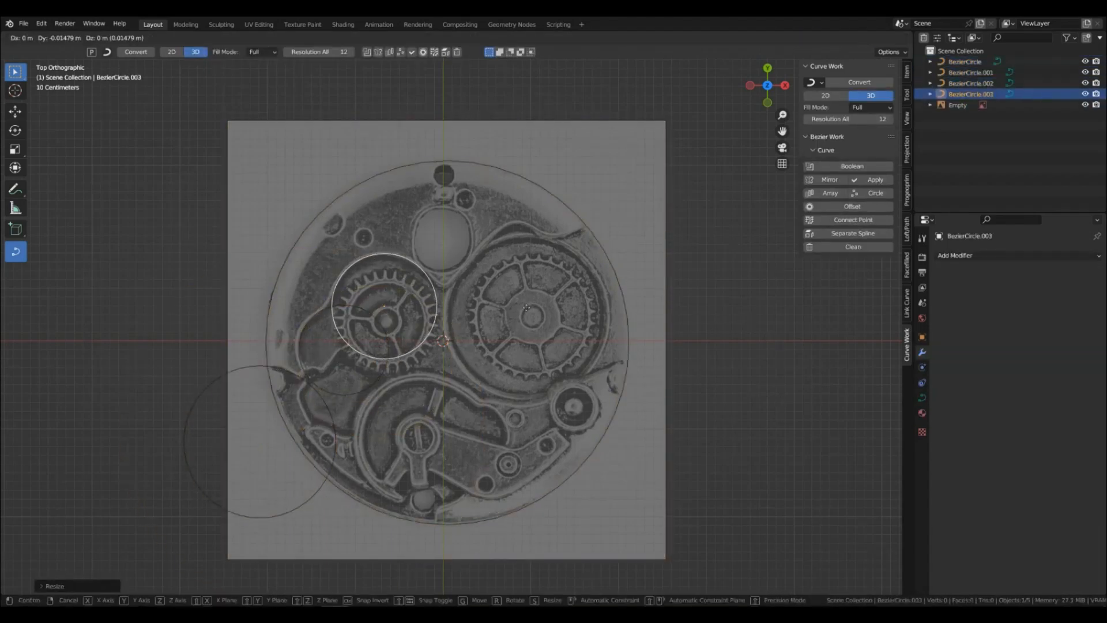
# - Scale the new Bezier circle to fit its gear, then add another circle
pyautogui.moveTo(384, 311); pyautogui.dragTo(519, 254)
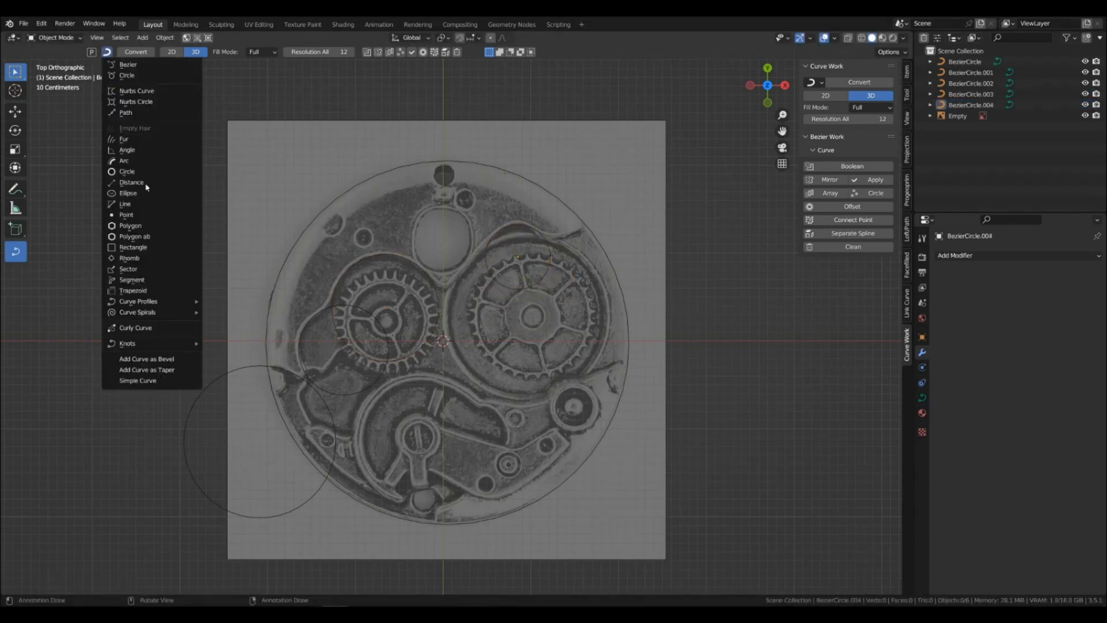
pyautogui.click(133, 247)
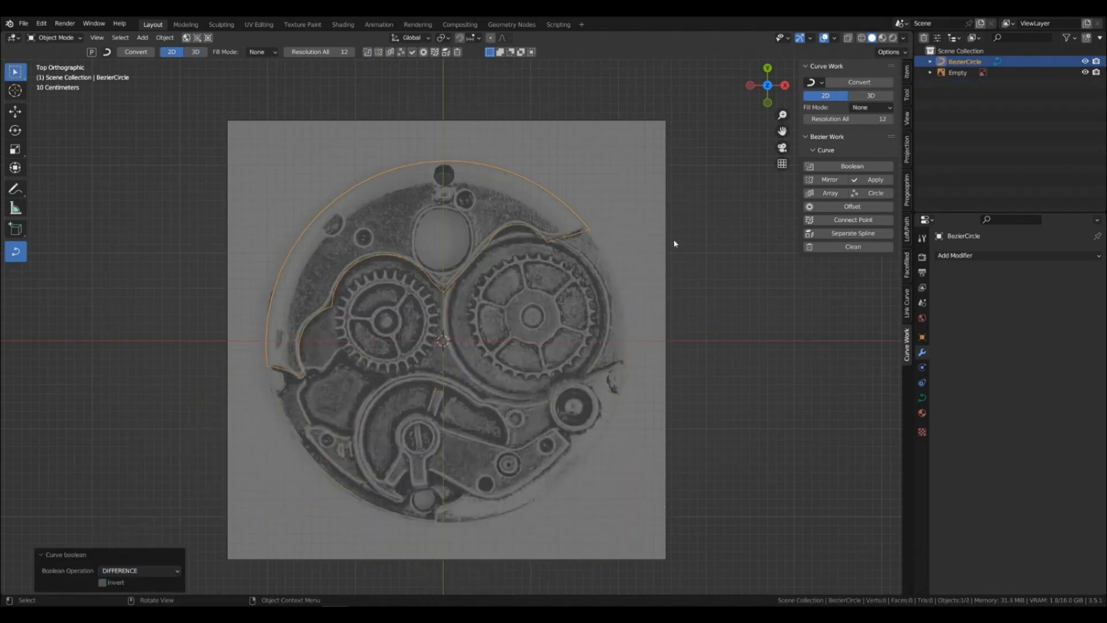
# - Enter Edit Mode on the merged plate outline curve
pyautogui.press('Tab')
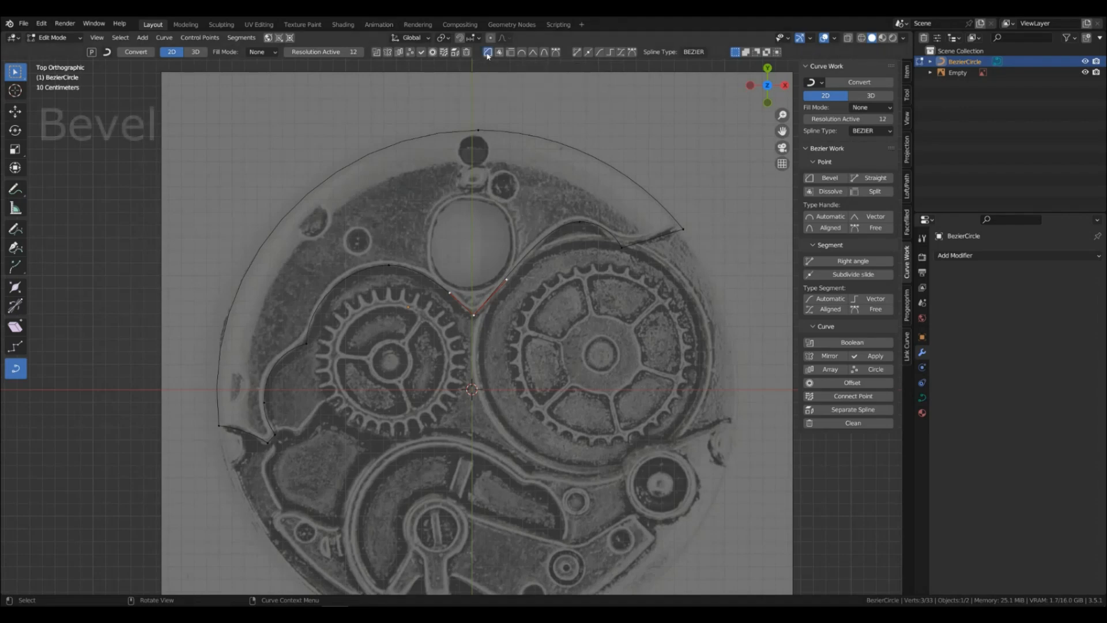
# - Bevel the sharp top notch point and drag out the chamfer size
pyautogui.click(487, 51)
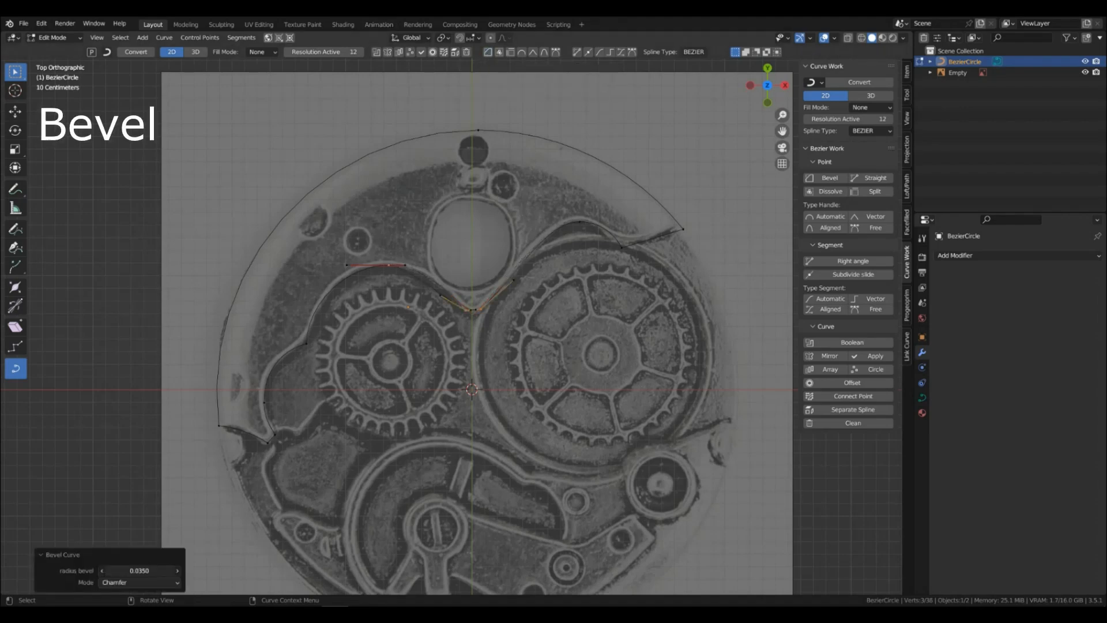
pyautogui.moveTo(139, 570); pyautogui.dragTo(159, 571)
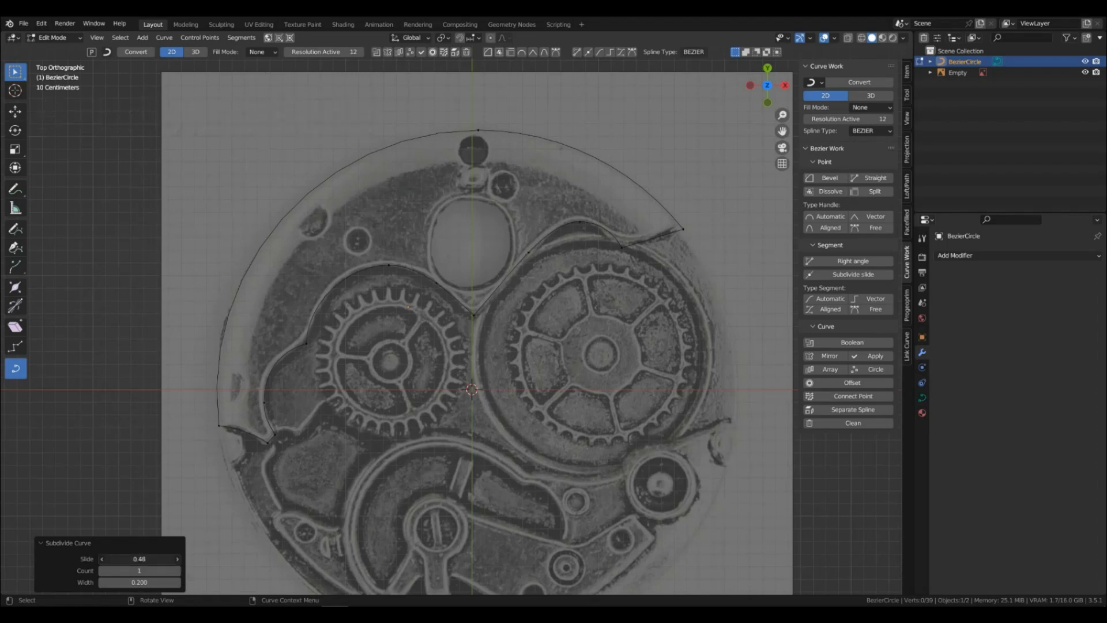
# - Set the subdivision Slide to 0.60 and raise Count to 2
pyautogui.moveTo(139, 559); pyautogui.dragTo(163, 558)
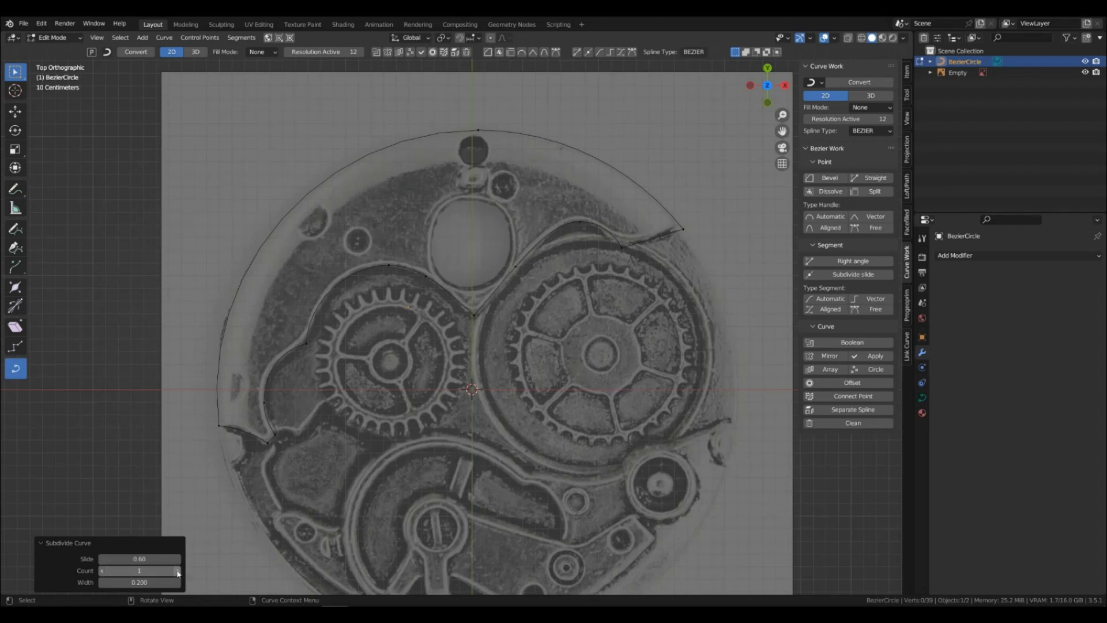
pyautogui.click(177, 570)
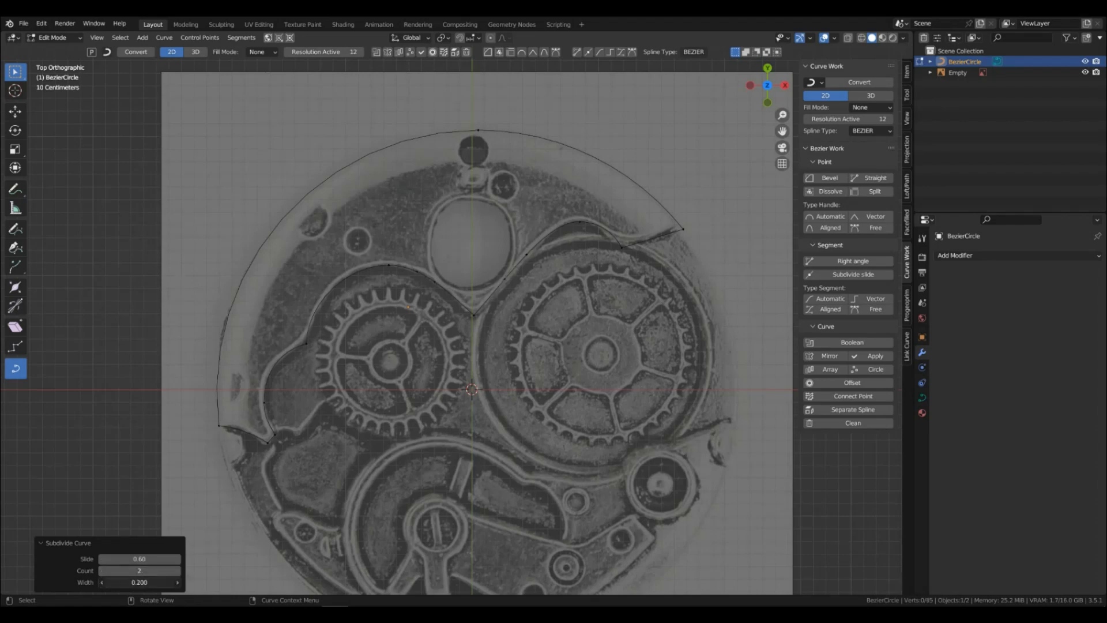
pyautogui.click(139, 582)
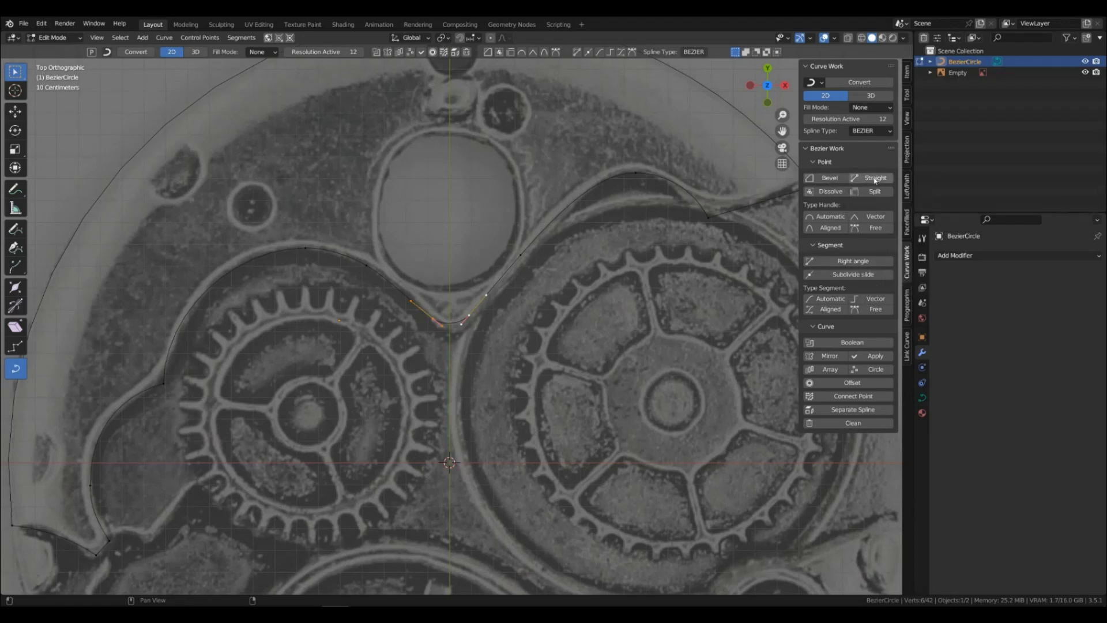
pyautogui.moveTo(855, 249)
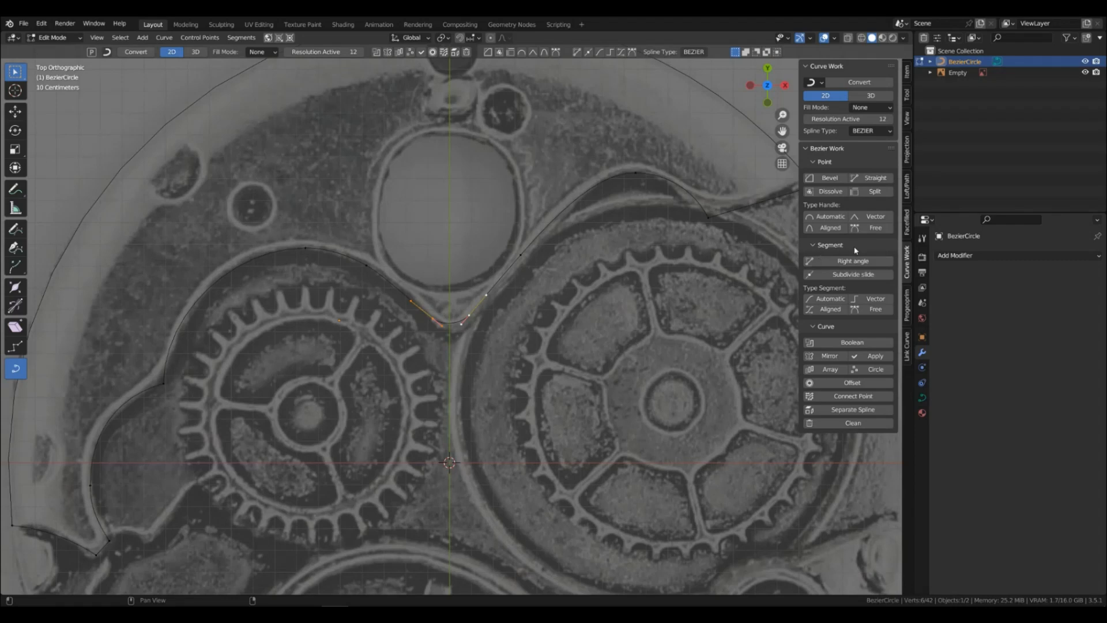
# - Select the top notch points and apply Right angle to their segment
pyautogui.click(852, 261)
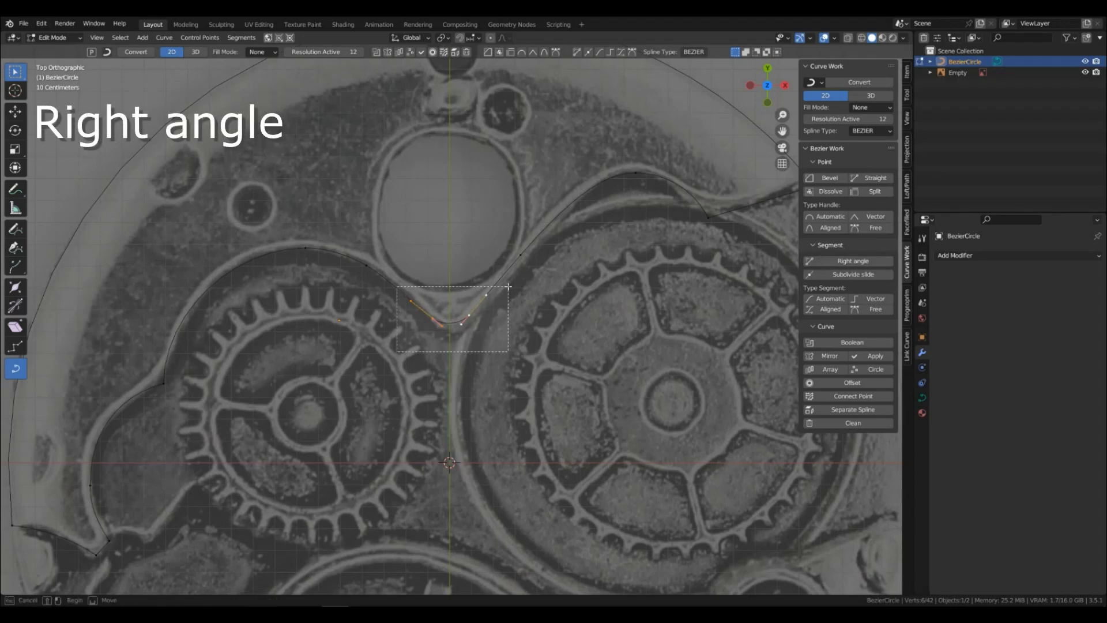
pyautogui.click(852, 260)
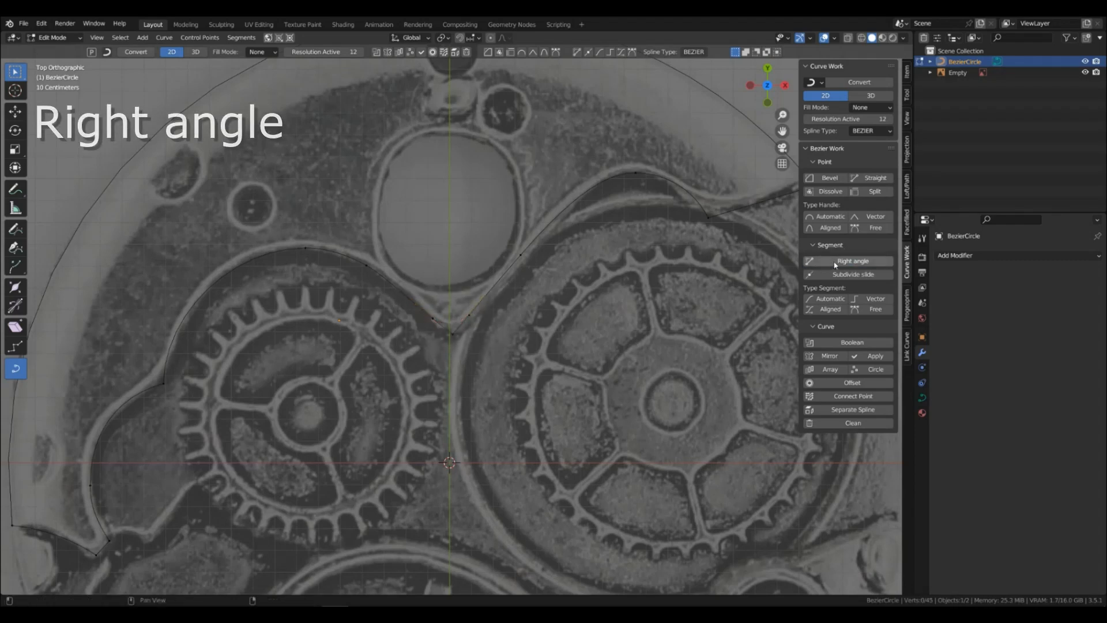
pyautogui.click(852, 261)
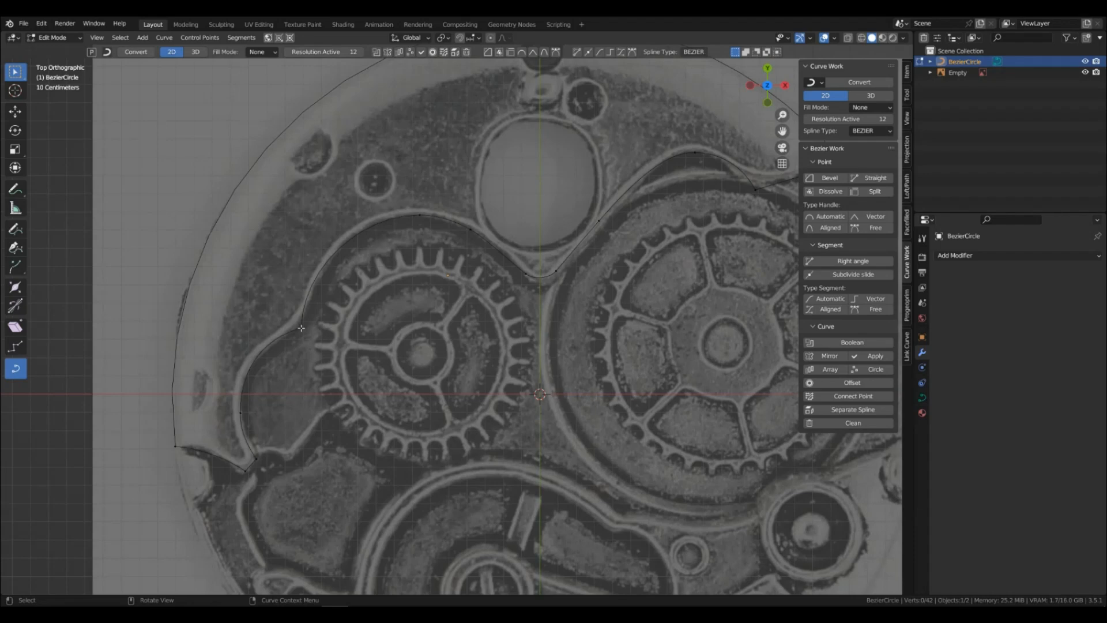
# - Set the left notch points' handles to Aligned, then adjust the handles to bend the curve
pyautogui.click(303, 328)
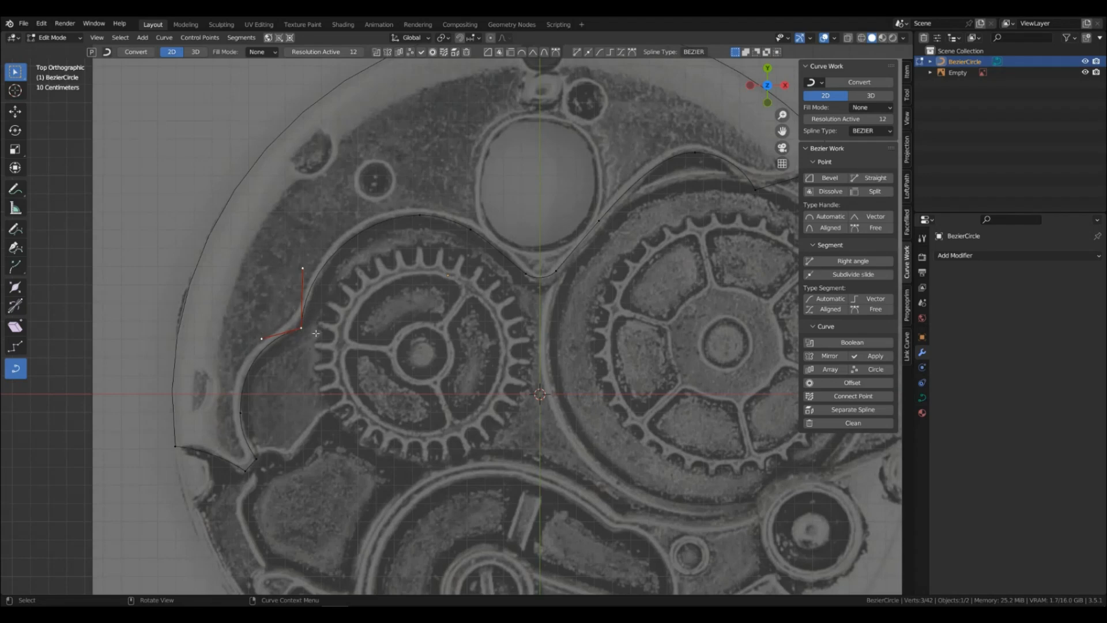
pyautogui.moveTo(608, 59)
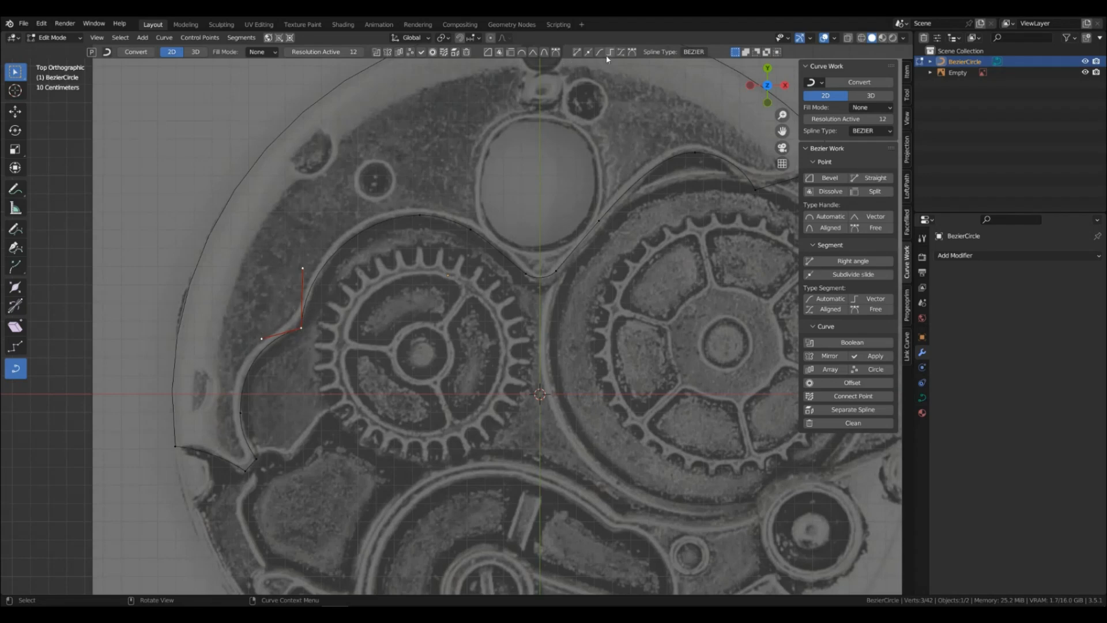
pyautogui.moveTo(544, 51)
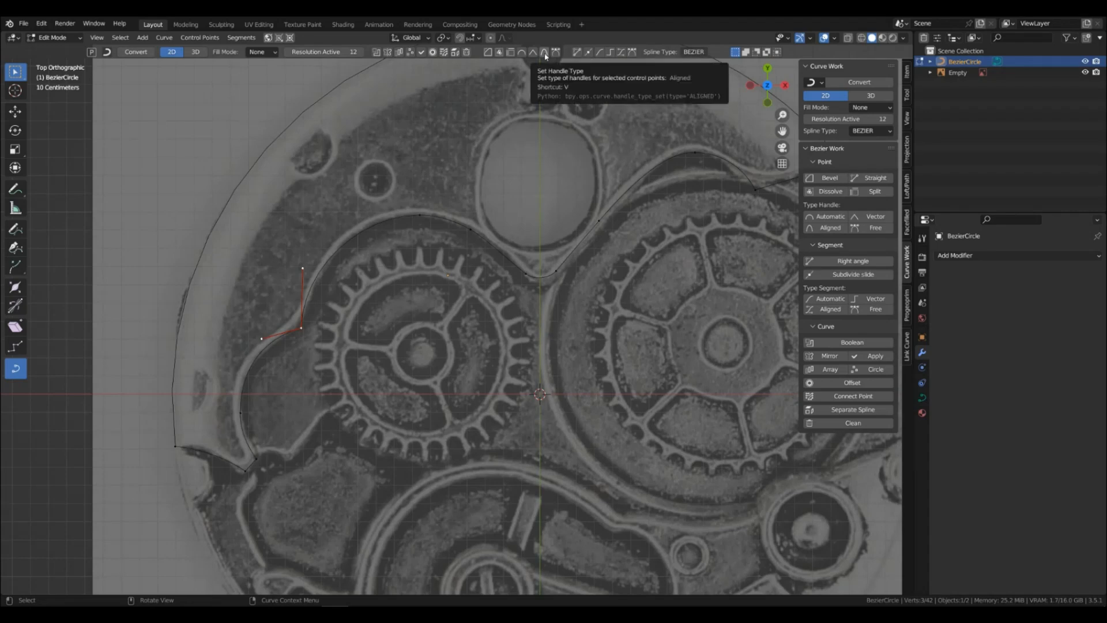
pyautogui.click(545, 51)
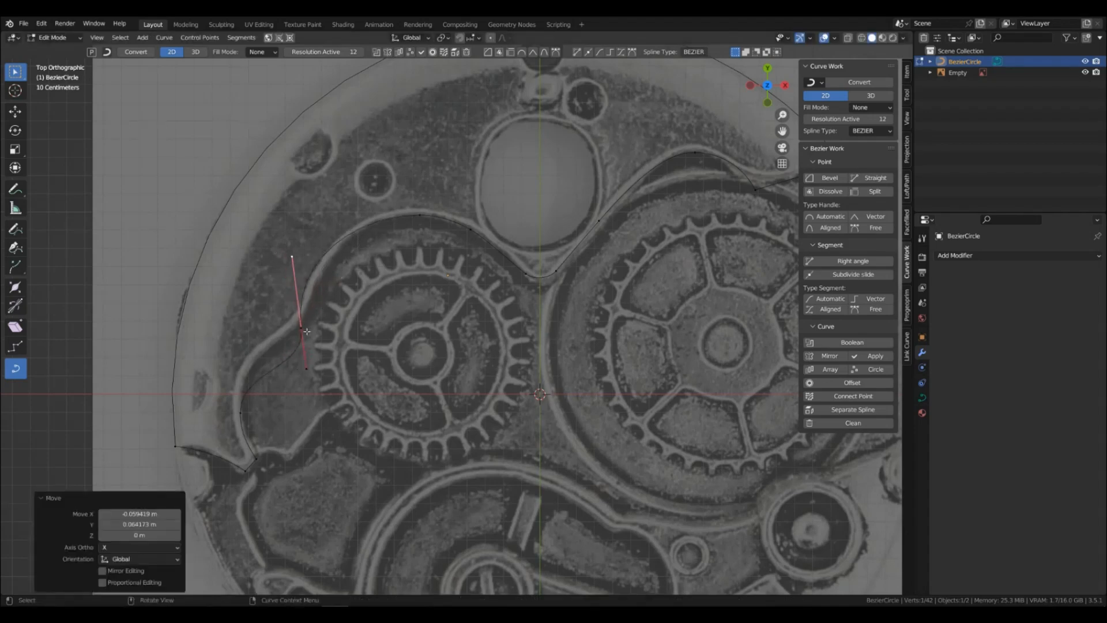
pyautogui.press('s')
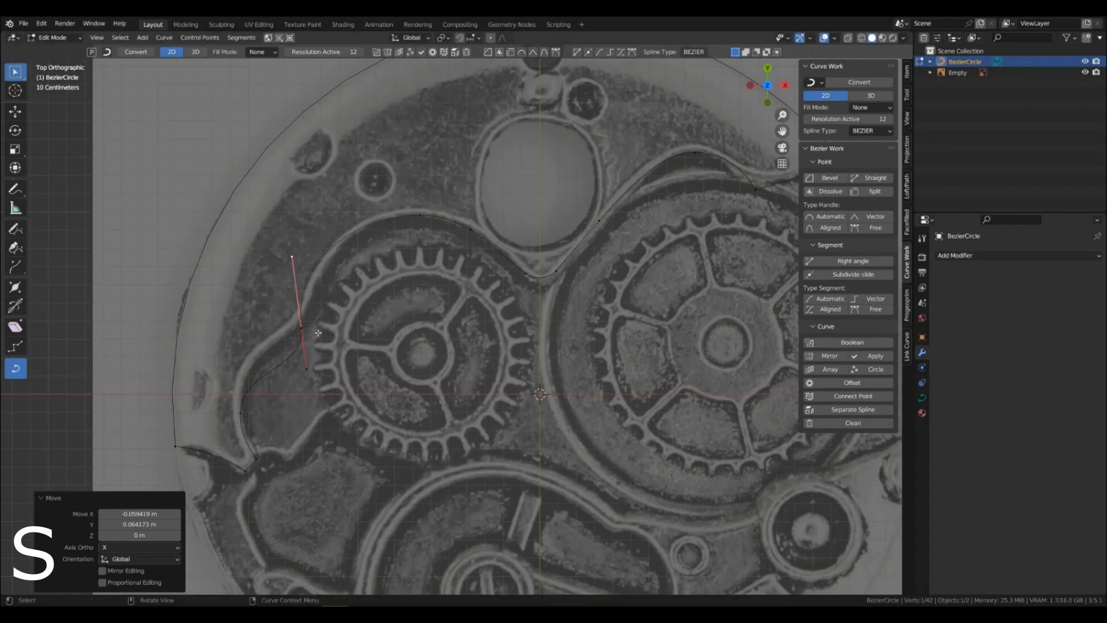
pyautogui.press('r')
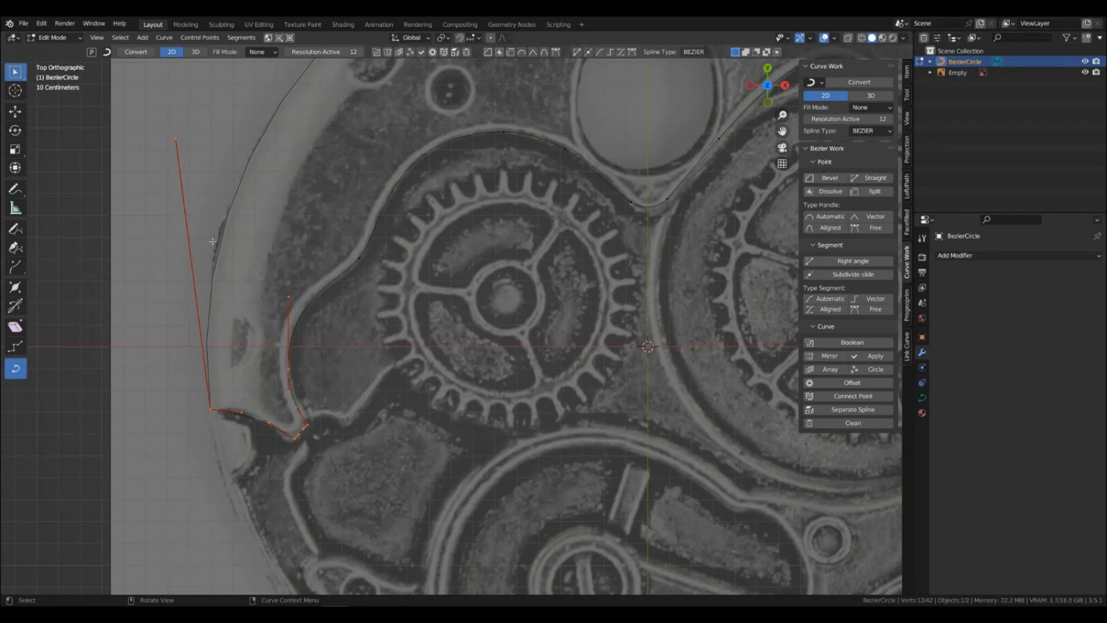
pyautogui.moveTo(213, 370)
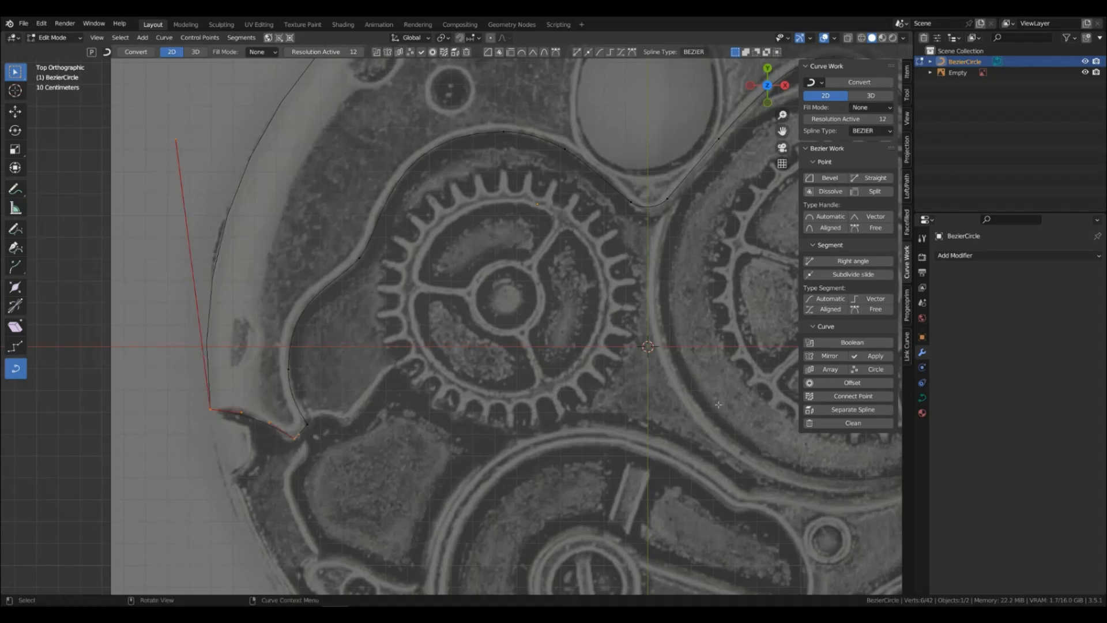
# - Finish adjusting the lower-left corner handle and select the next notch point
pyautogui.click(874, 299)
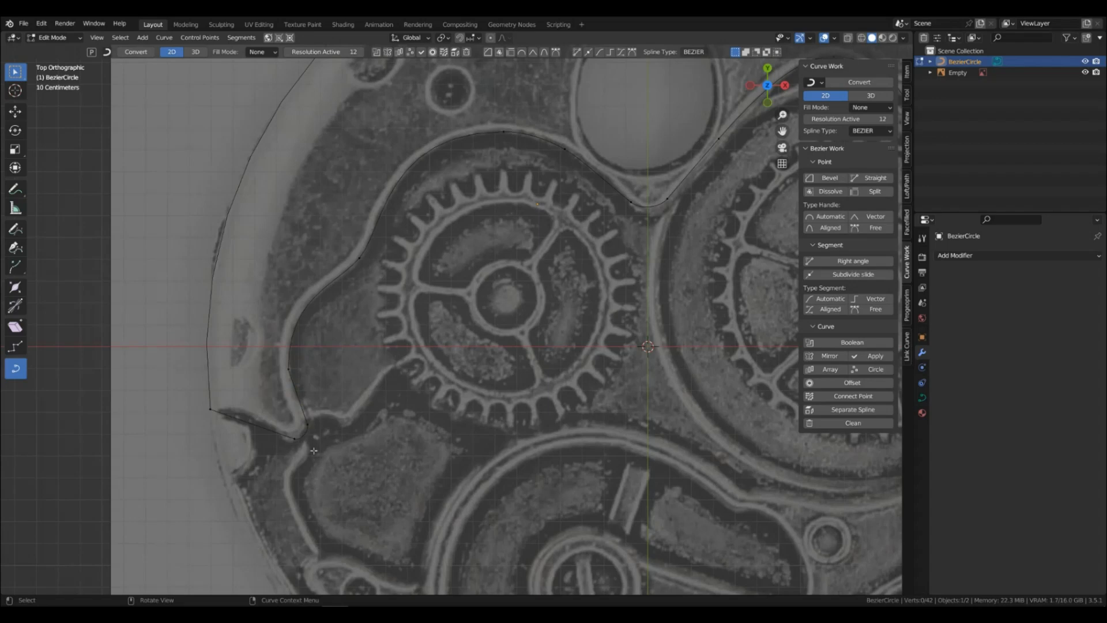
pyautogui.moveTo(323, 454)
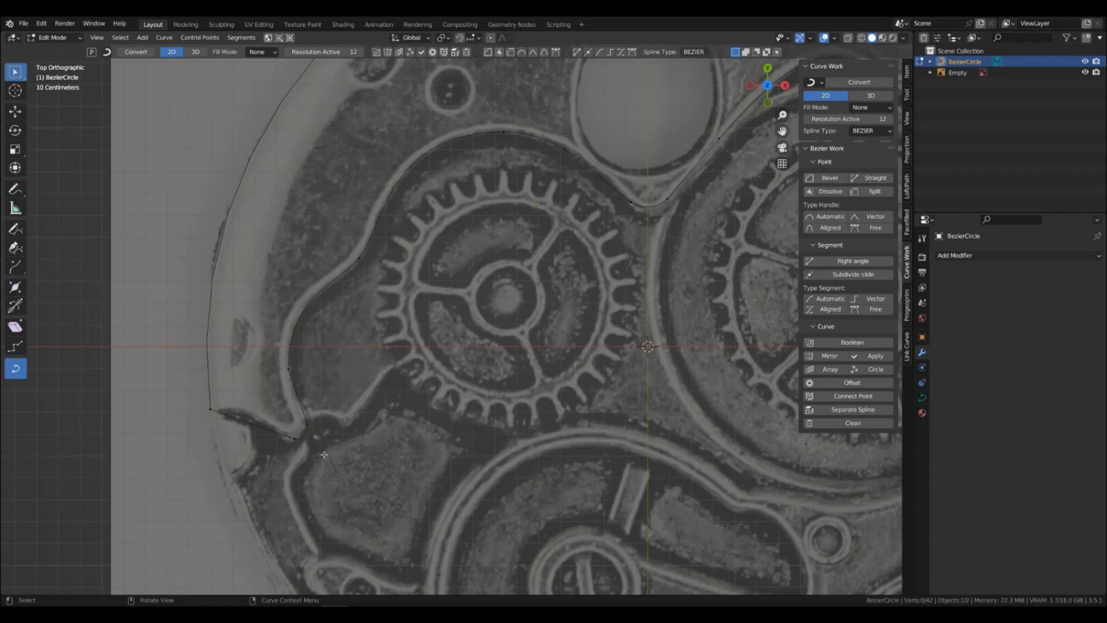
pyautogui.click(874, 298)
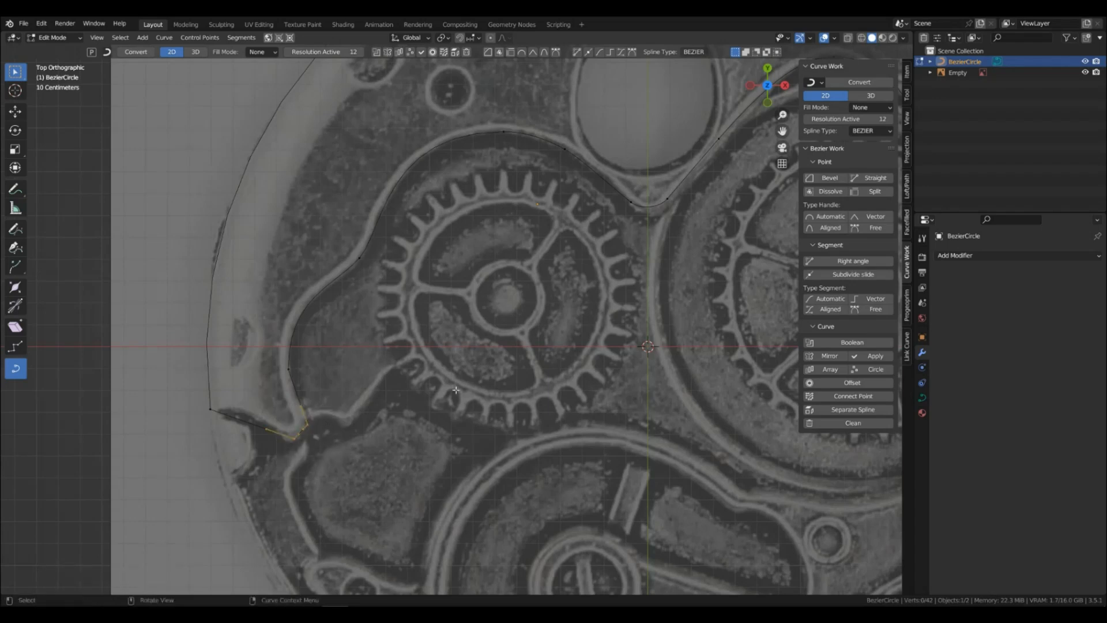
# - Select the inner-corner points, then drag and scale their handles to round the corner
pyautogui.click(829, 308)
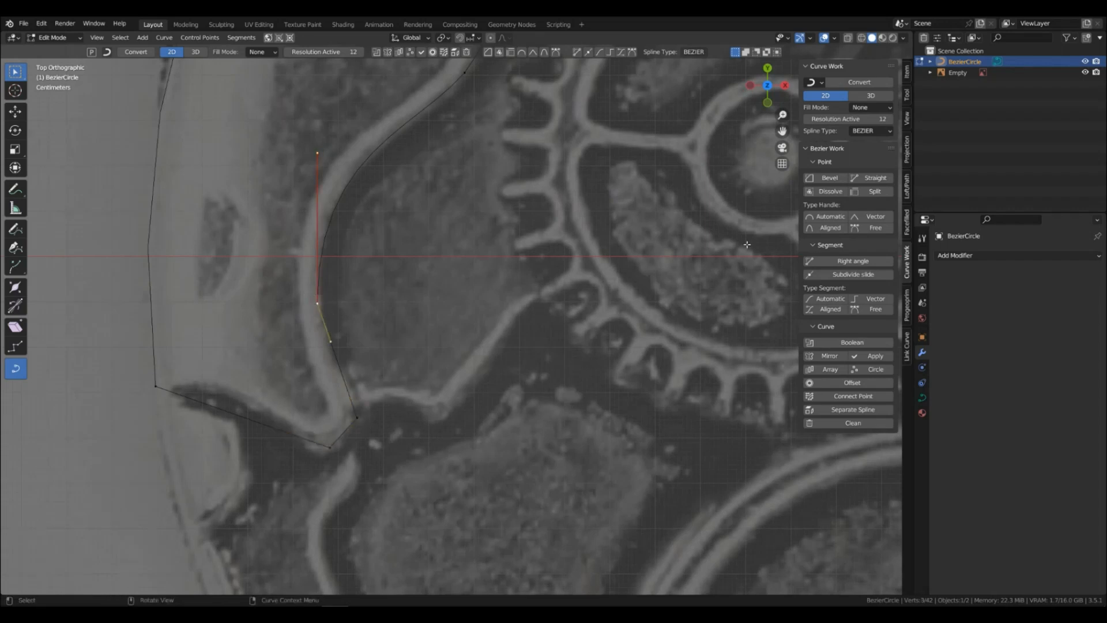
pyautogui.click(829, 216)
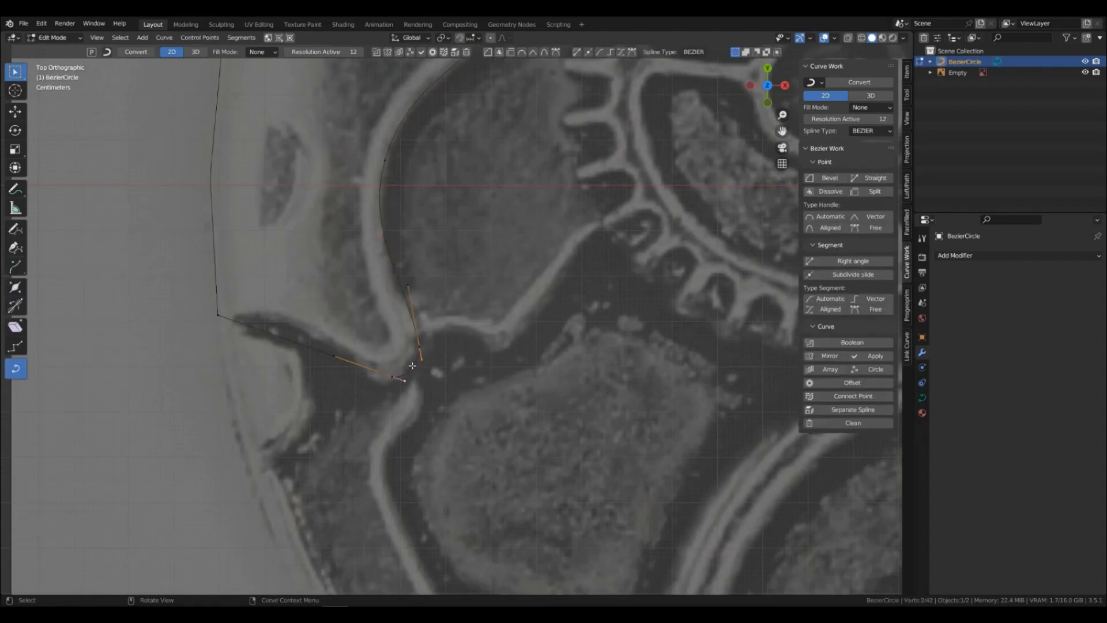
pyautogui.moveTo(421, 356); pyautogui.dragTo(413, 353)
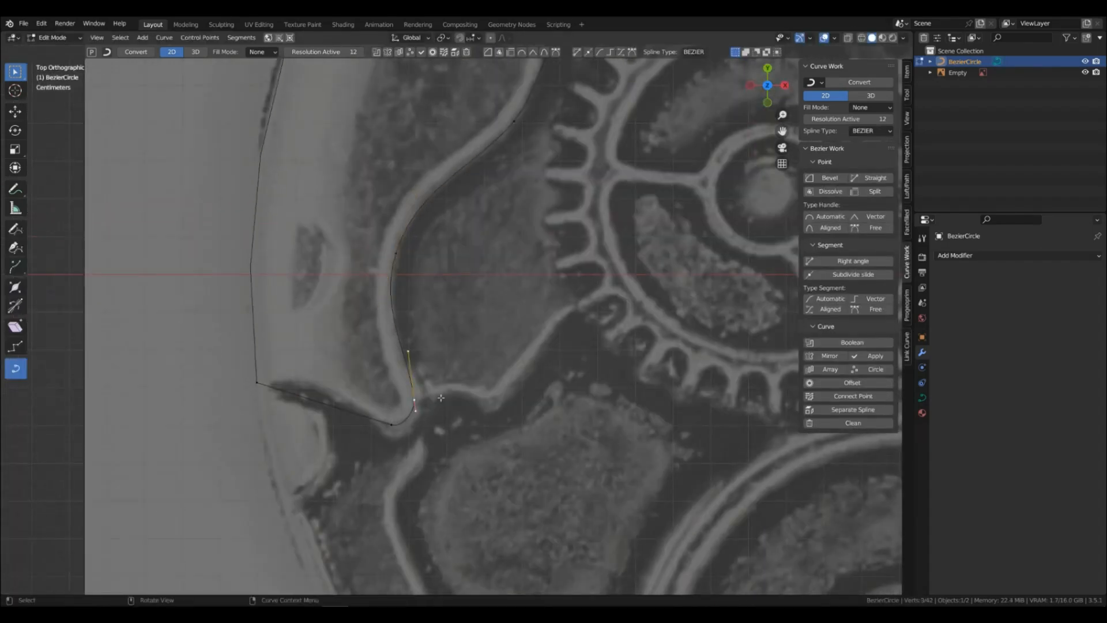
pyautogui.press('s')
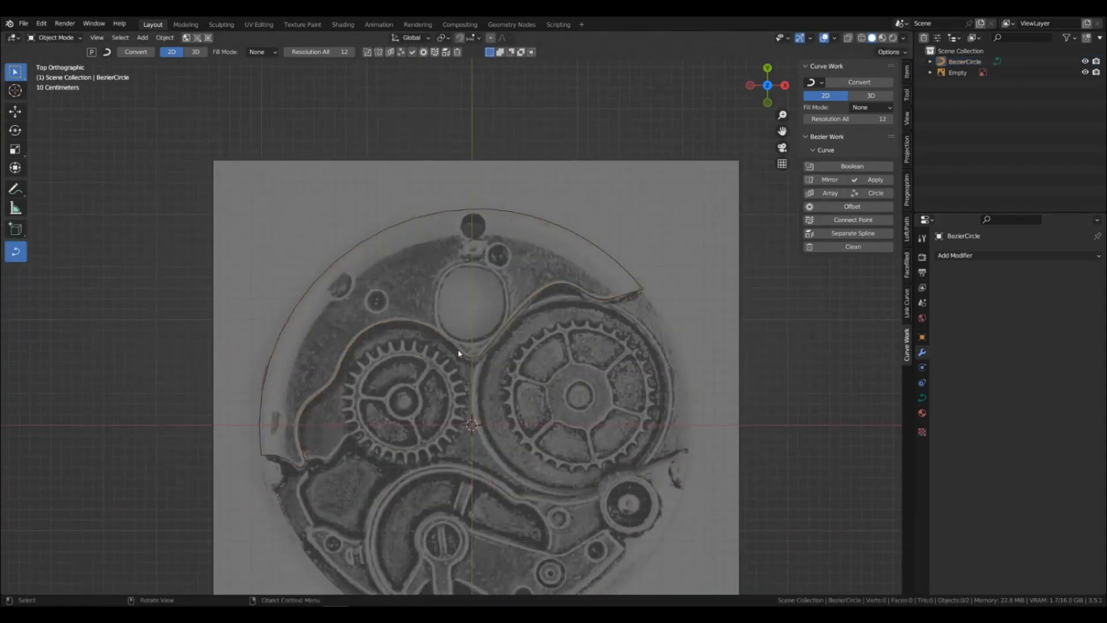
# - Select the plate curve, set Fill Mode to Both, and add a Solidify modifier
pyautogui.click(459, 357)
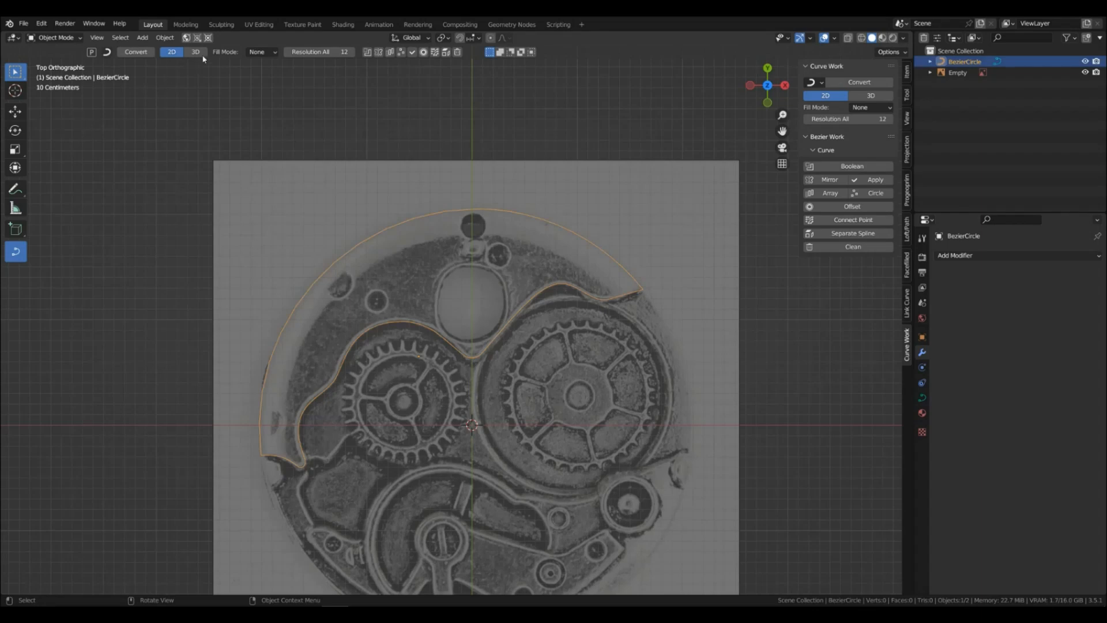
pyautogui.click(260, 51)
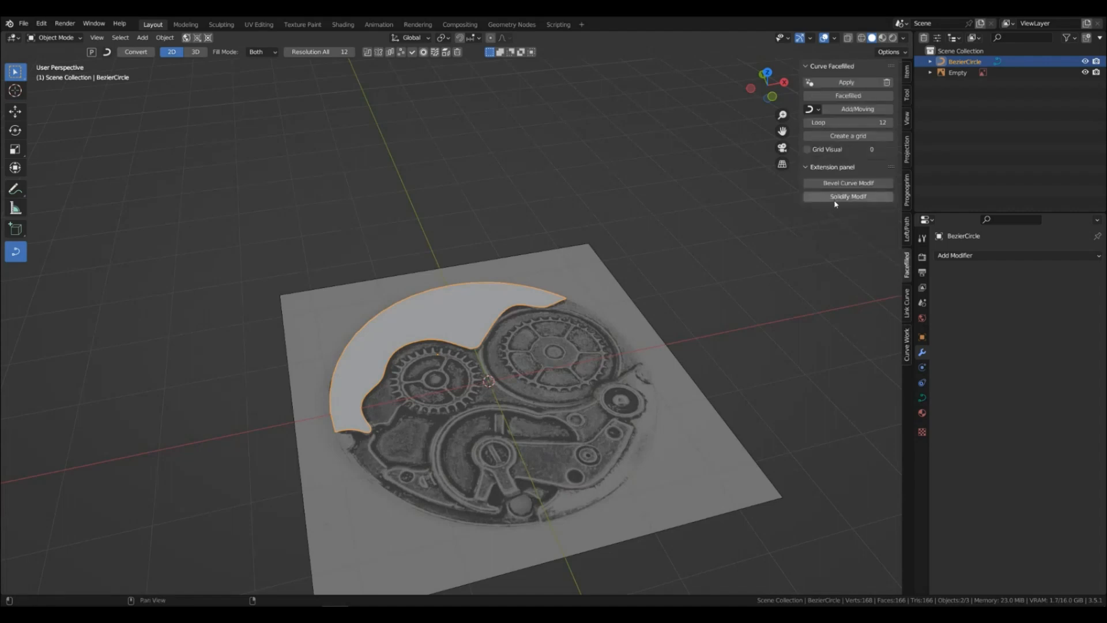
pyautogui.click(847, 196)
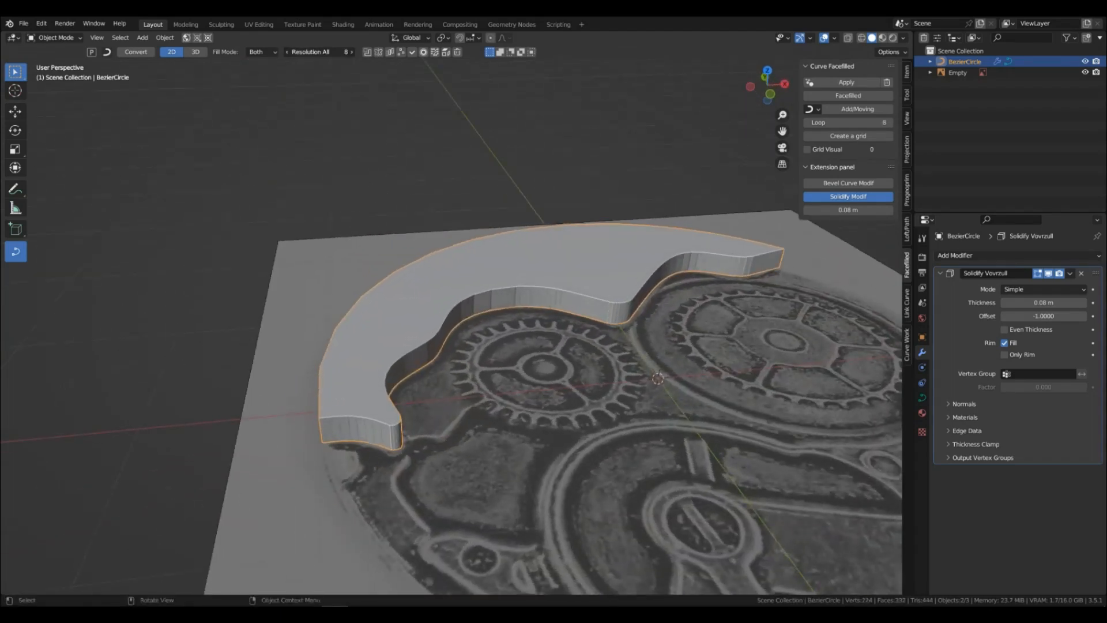
# - Enter Edit Mode and subdivide the inner-edge segments with Count 2
pyautogui.press('Tab')
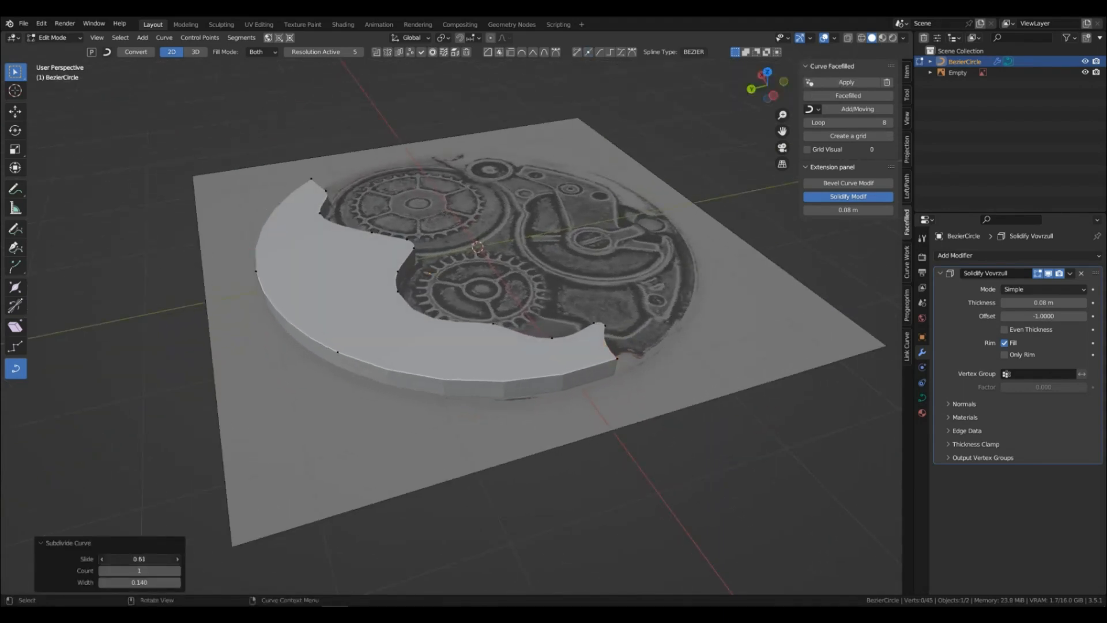
pyautogui.click(177, 571)
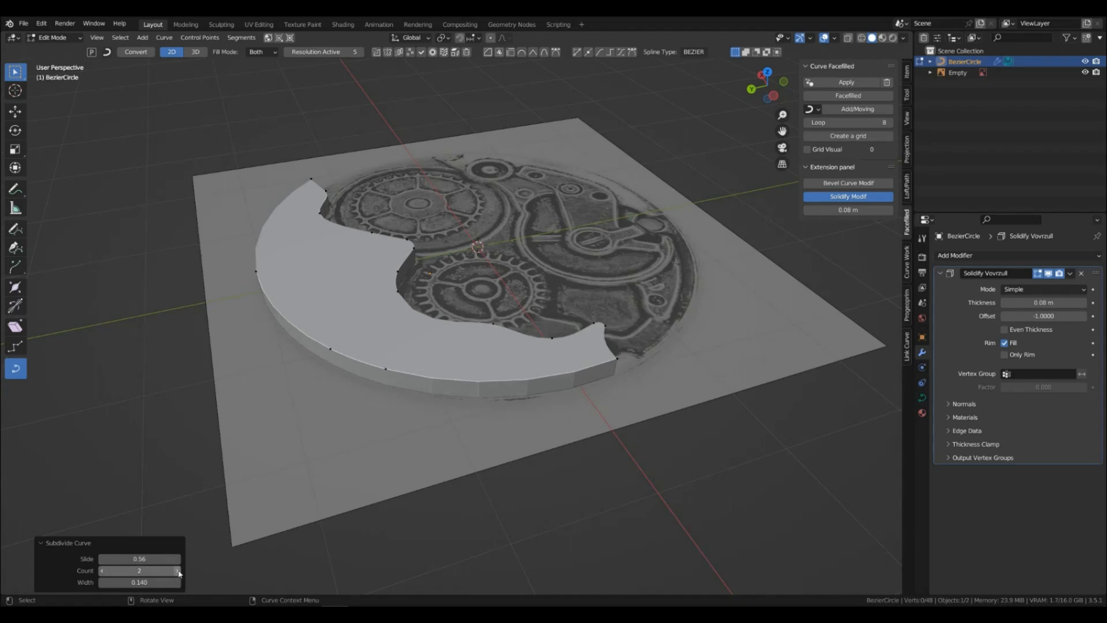
pyautogui.moveTo(139, 582); pyautogui.dragTo(148, 582)
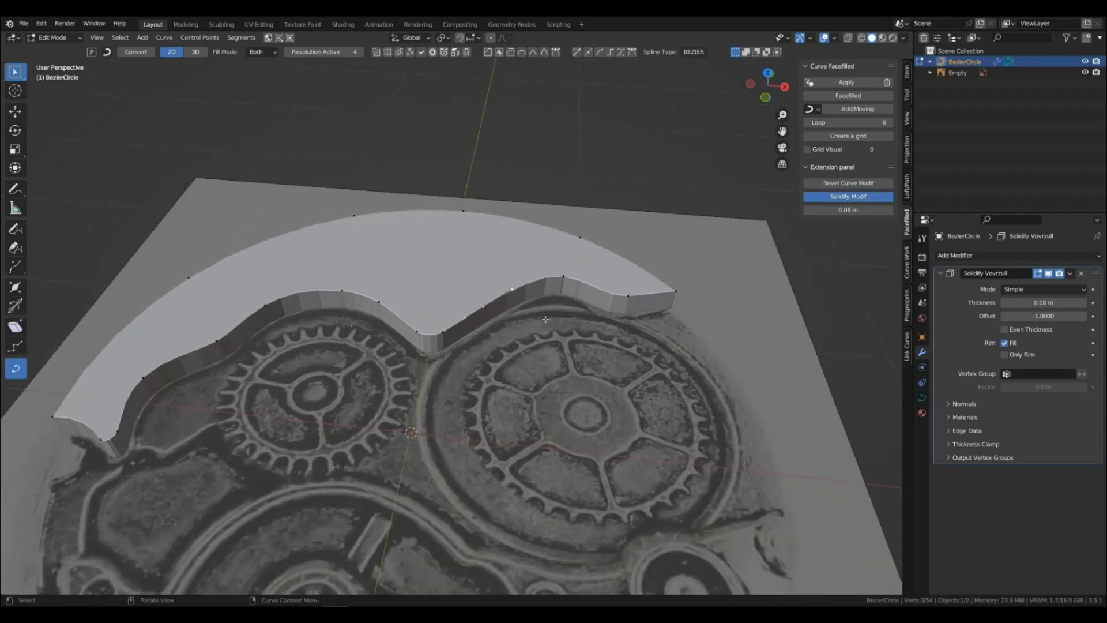
# - Reshape the inner edge around the gears and pull out a square tab on the rim
pyautogui.moveTo(544, 317); pyautogui.dragTo(585, 309)
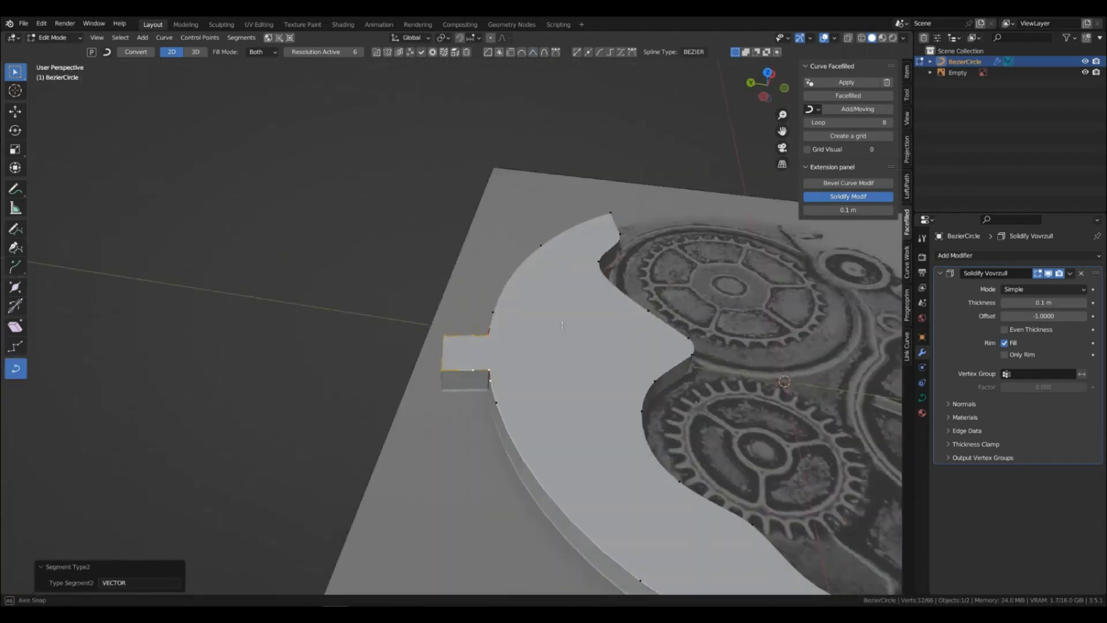
pyautogui.moveTo(565, 318); pyautogui.dragTo(437, 388)
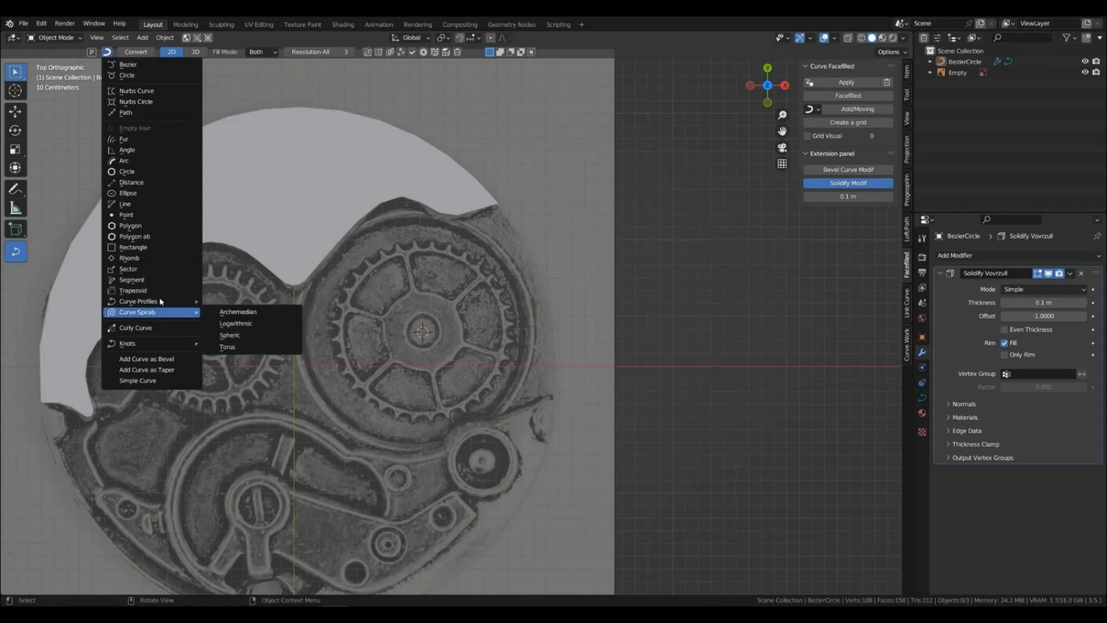
pyautogui.moveTo(138, 301)
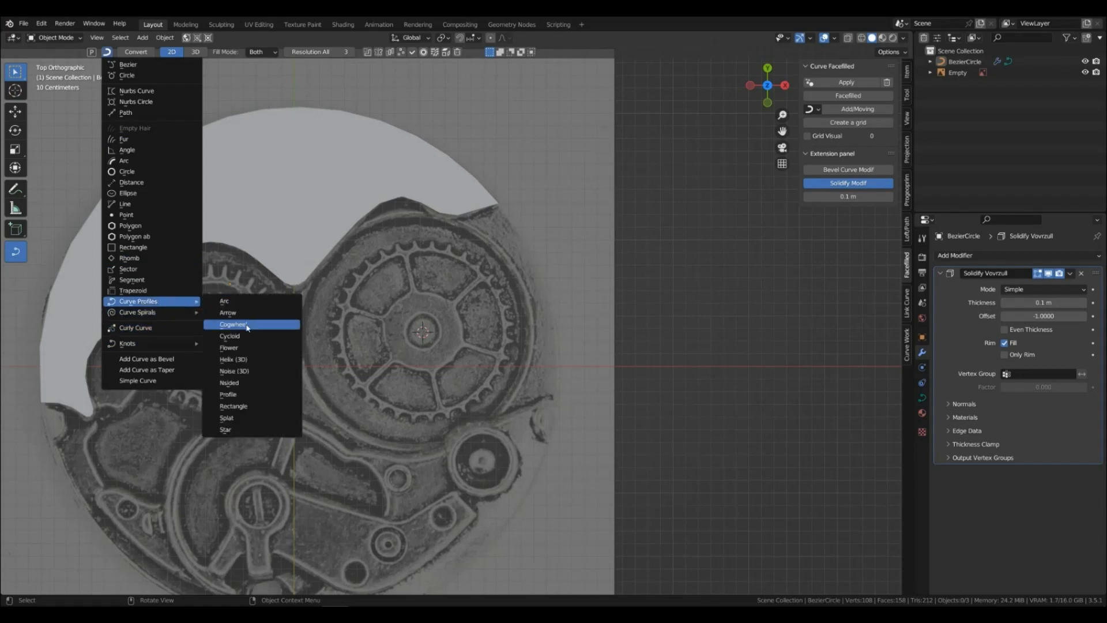
# - Give the eight-tooth cogwheel Poly output and uncheck Cyclic for an open outline
pyautogui.click(233, 324)
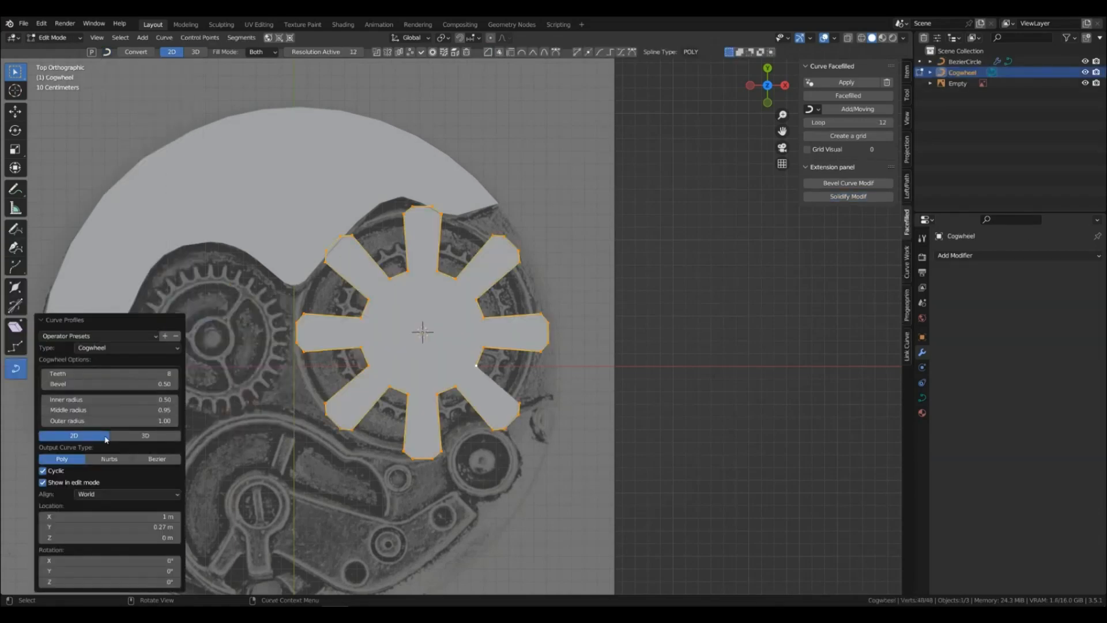
pyautogui.click(42, 471)
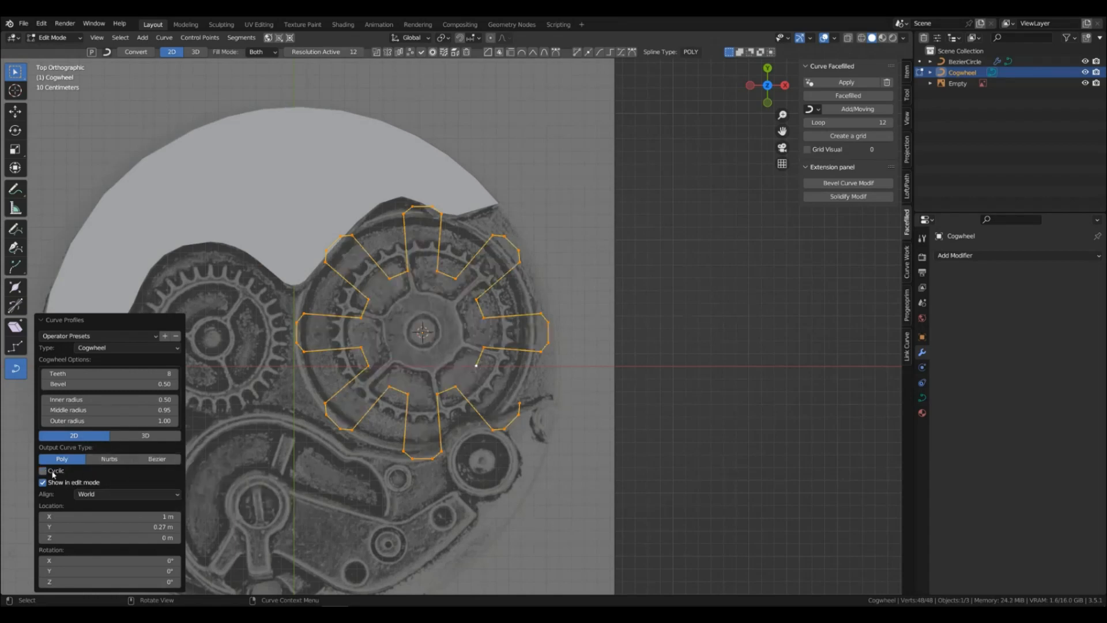
pyautogui.moveTo(110, 410)
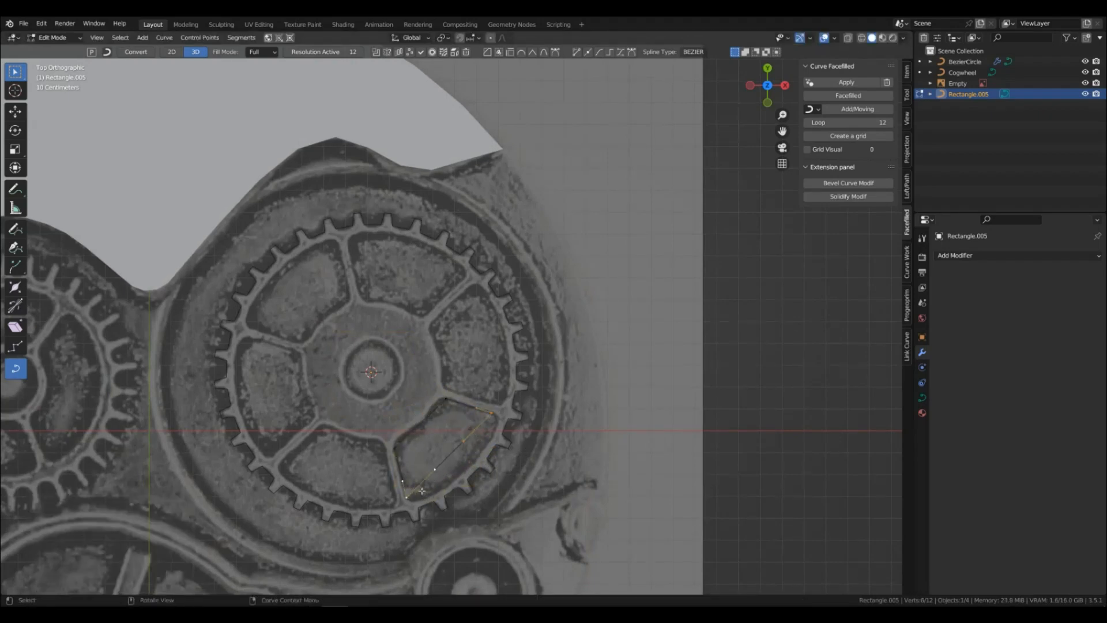
# - Trace the spoke openings with rectangle curves and return to Object Mode
pyautogui.click(620, 52)
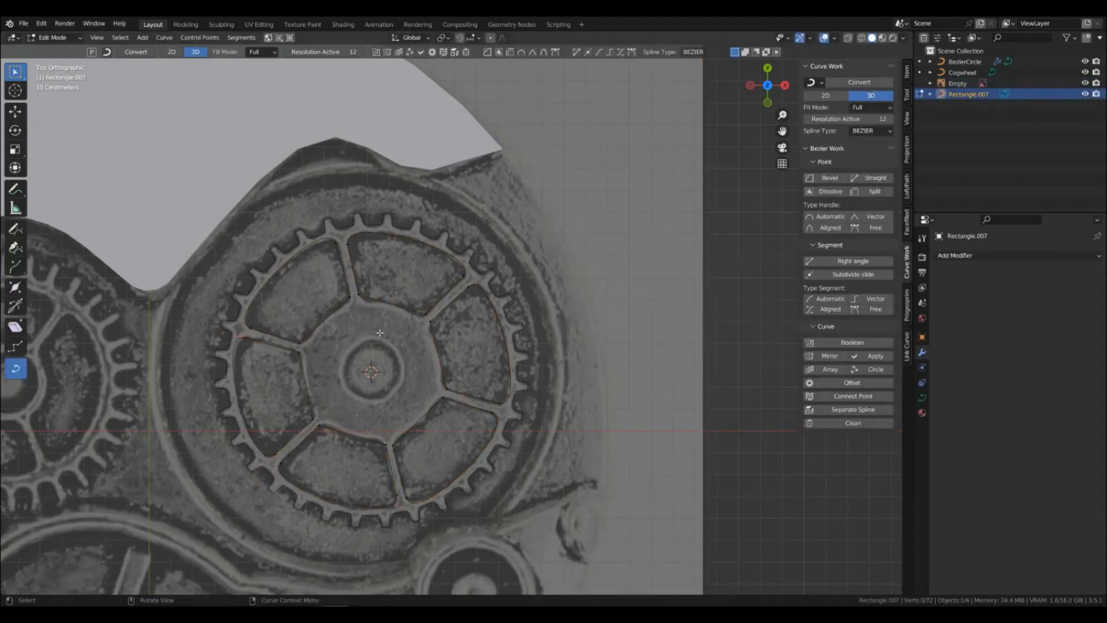
pyautogui.press('Tab')
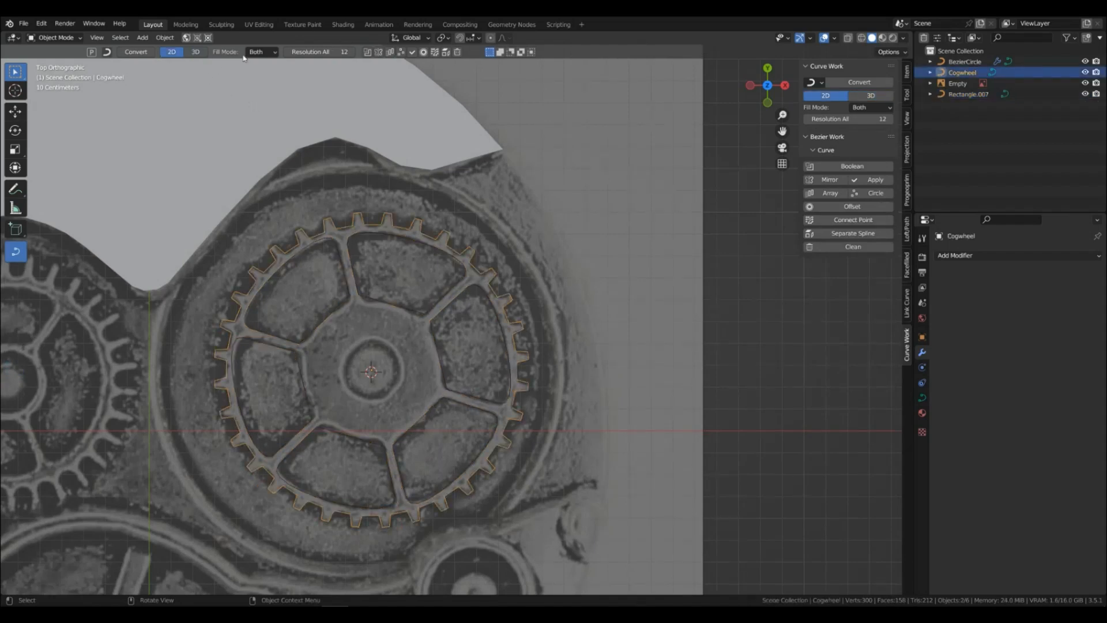
# - Set the cogwheel's Fill Mode to Front and zoom in to check its teeth
pyautogui.click(261, 51)
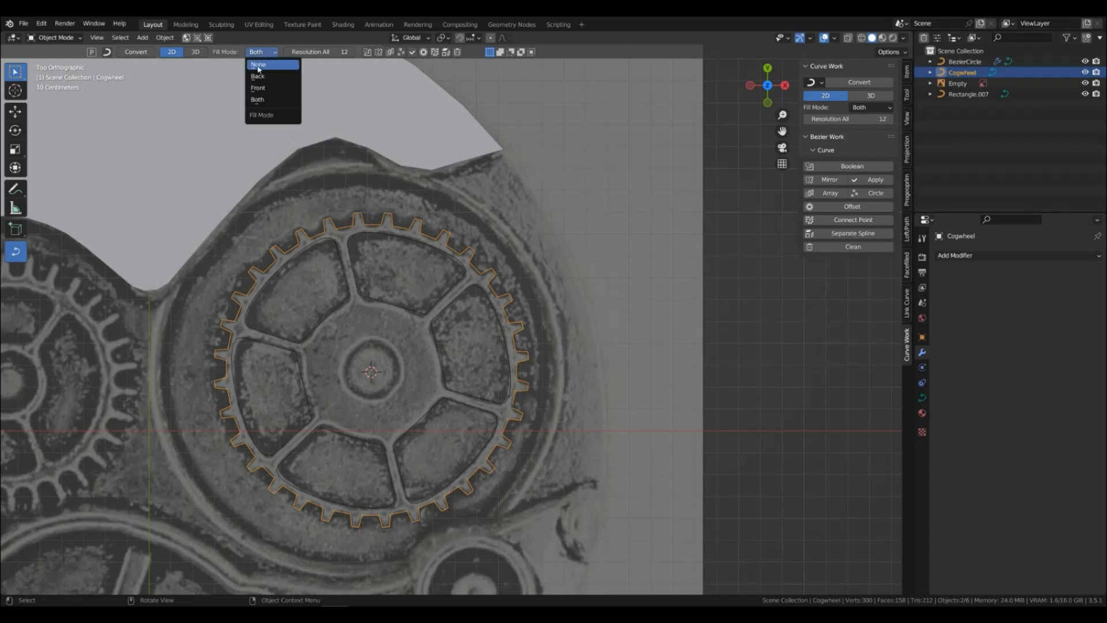
pyautogui.click(258, 87)
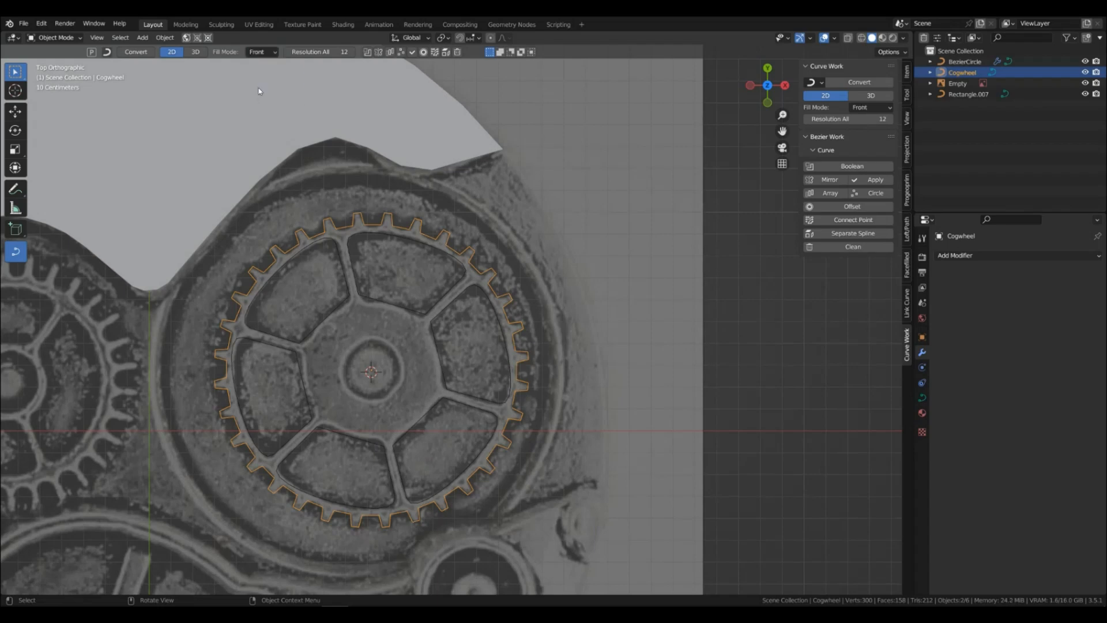
pyautogui.press('Tab')
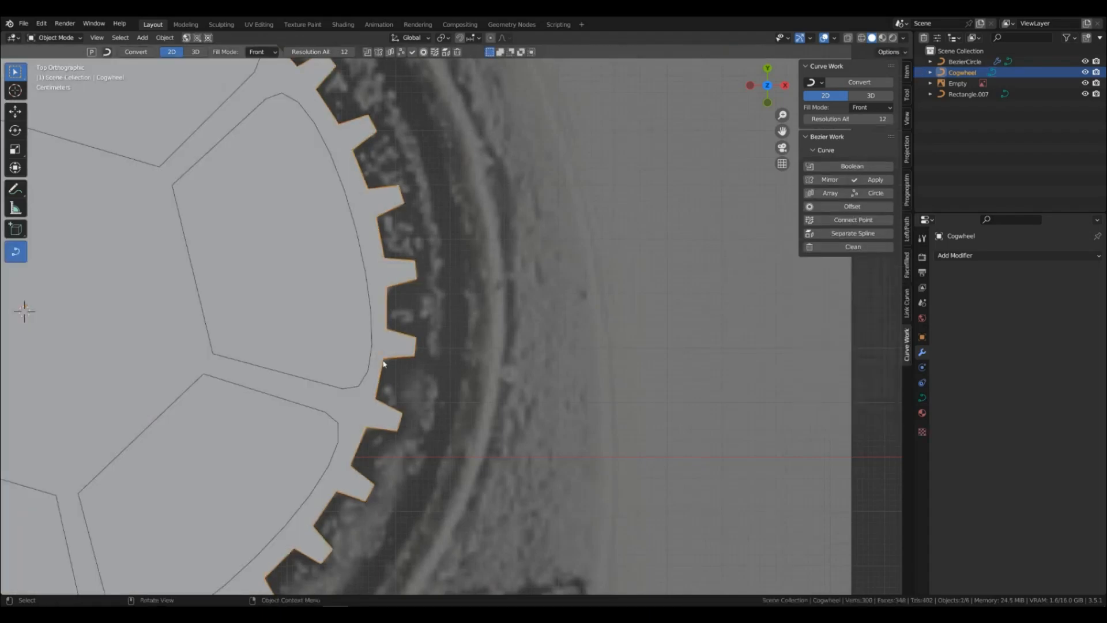
pyautogui.scroll(-3)
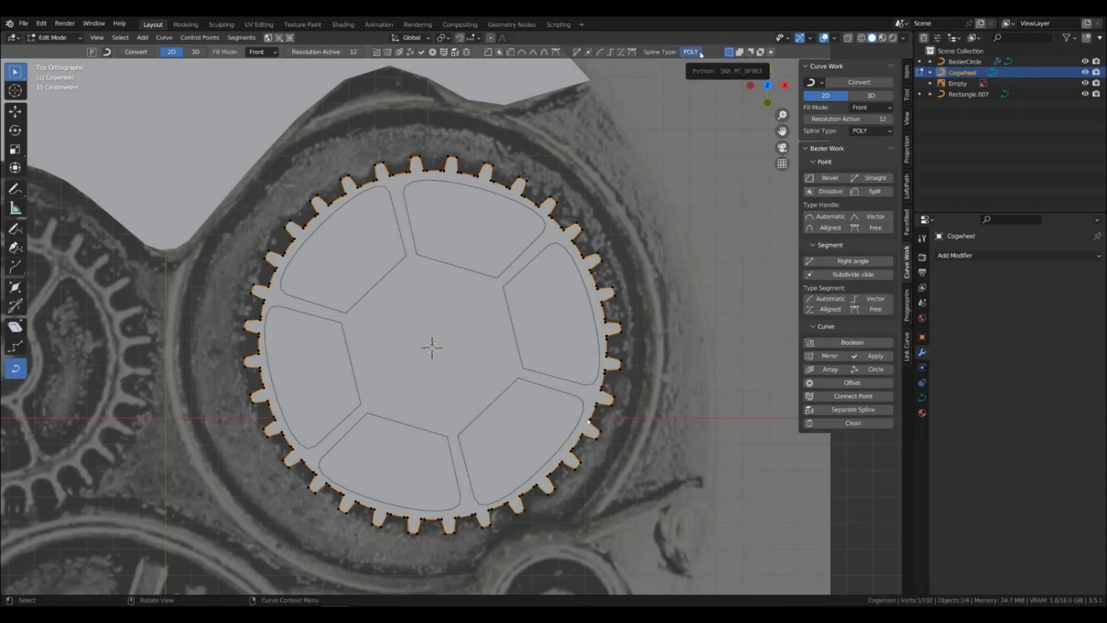
pyautogui.moveTo(73, 478)
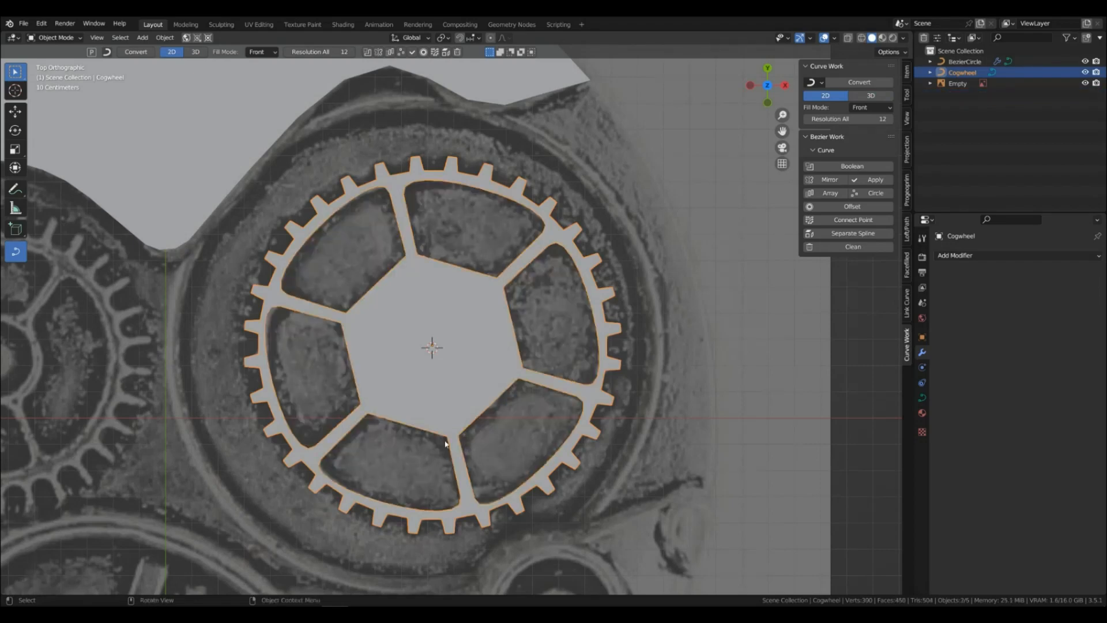
pyautogui.press('Tab')
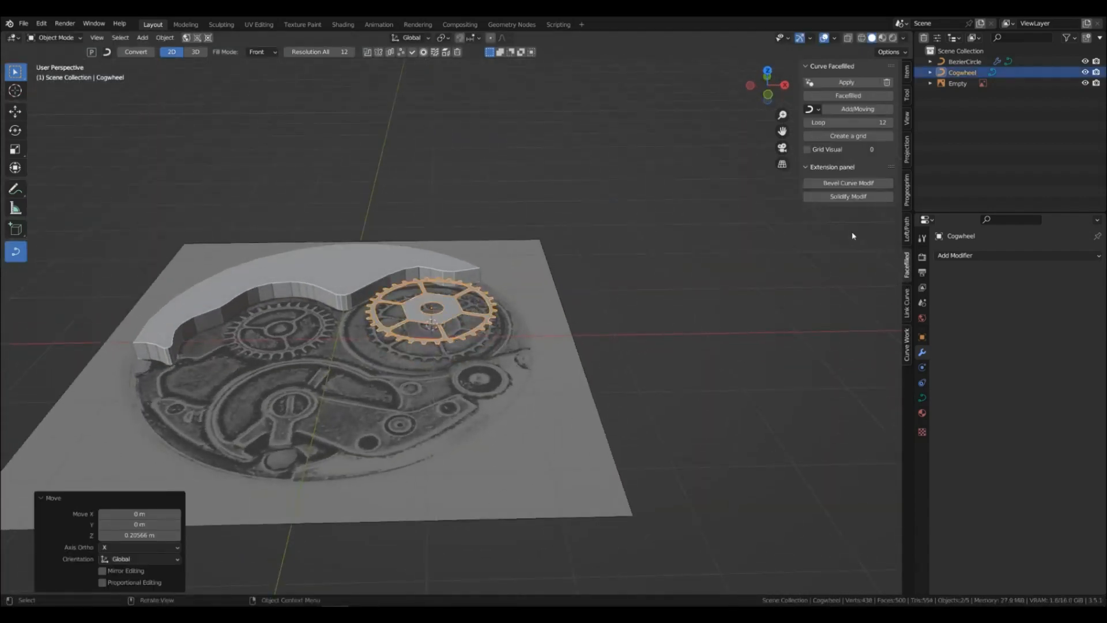
# - Add a Solidify modifier to give the cogwheel thickness
pyautogui.click(847, 196)
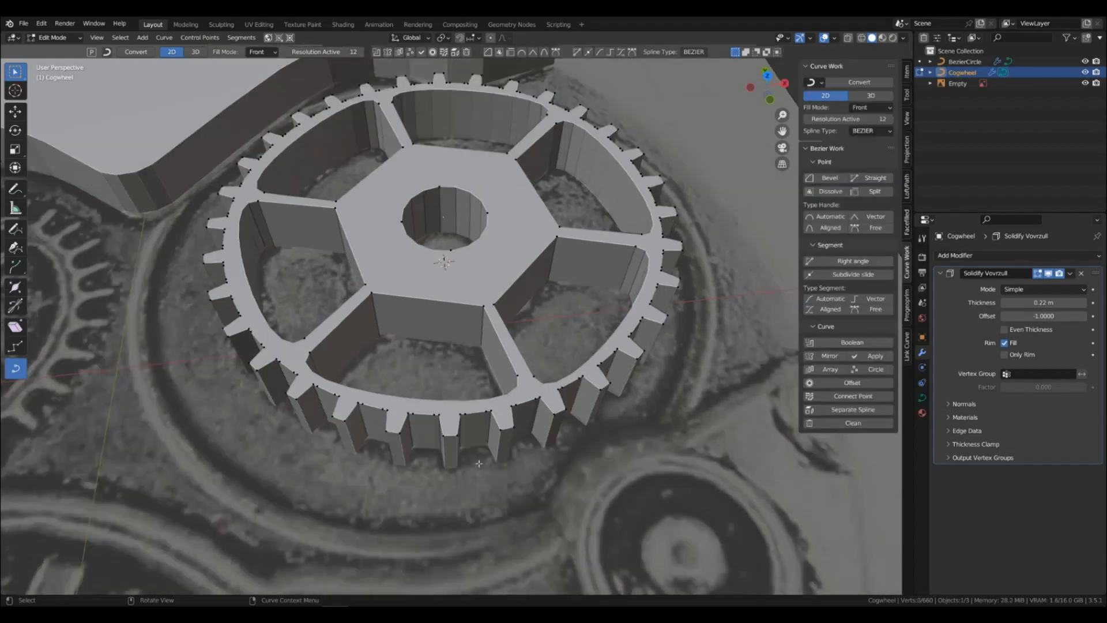
pyautogui.click(853, 422)
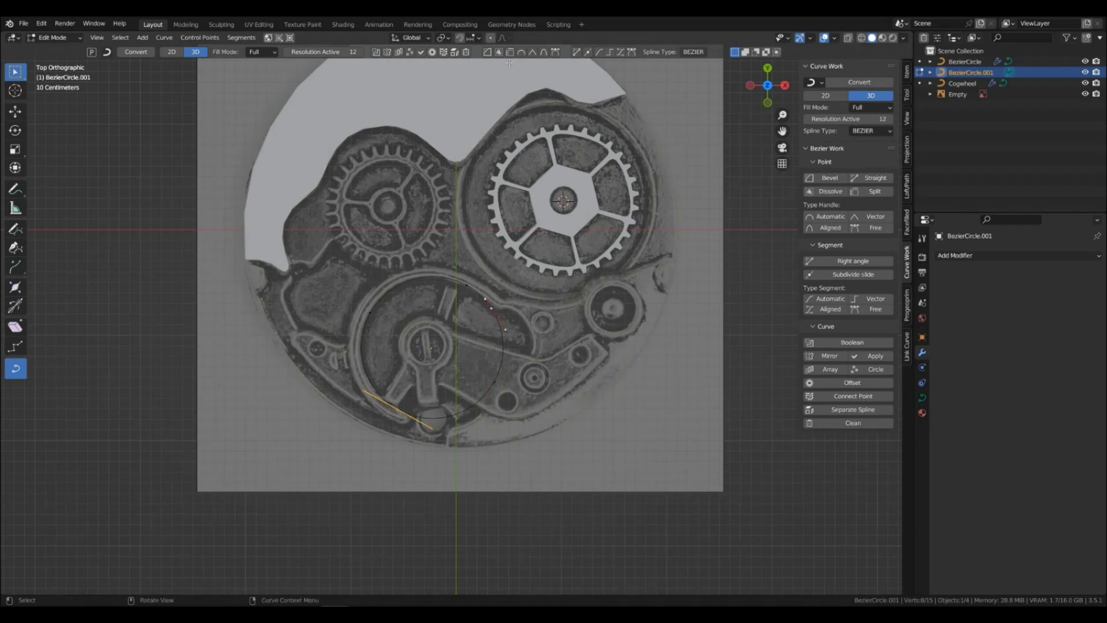
pyautogui.moveTo(509, 51)
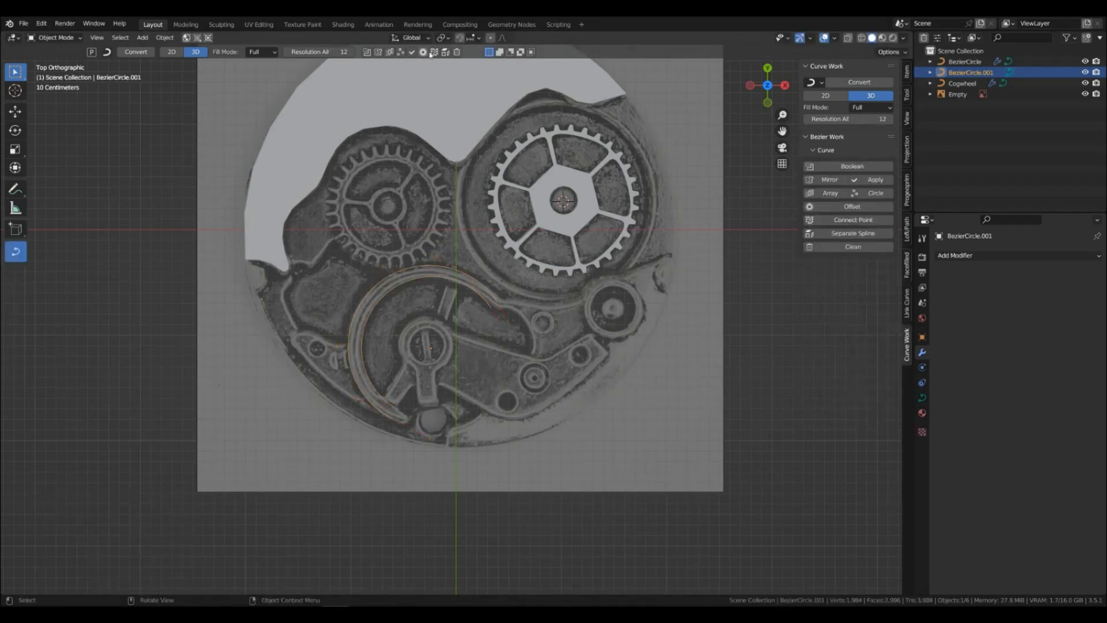
pyautogui.press('Tab')
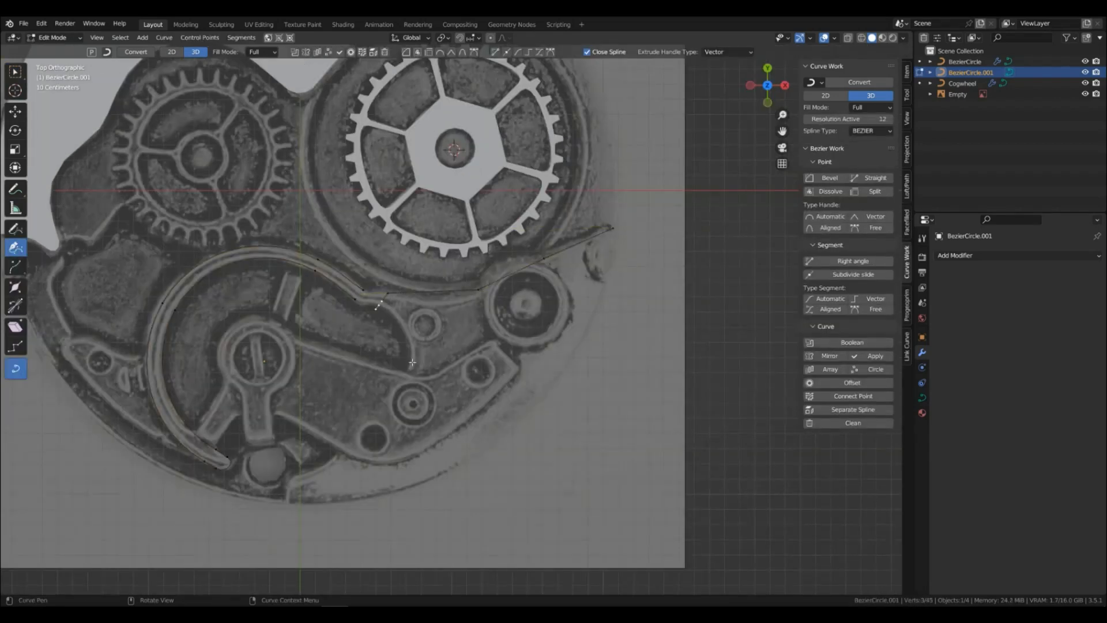
# - Add Curve Pen points around the arc toward the plate's lower edge
pyautogui.click(352, 425)
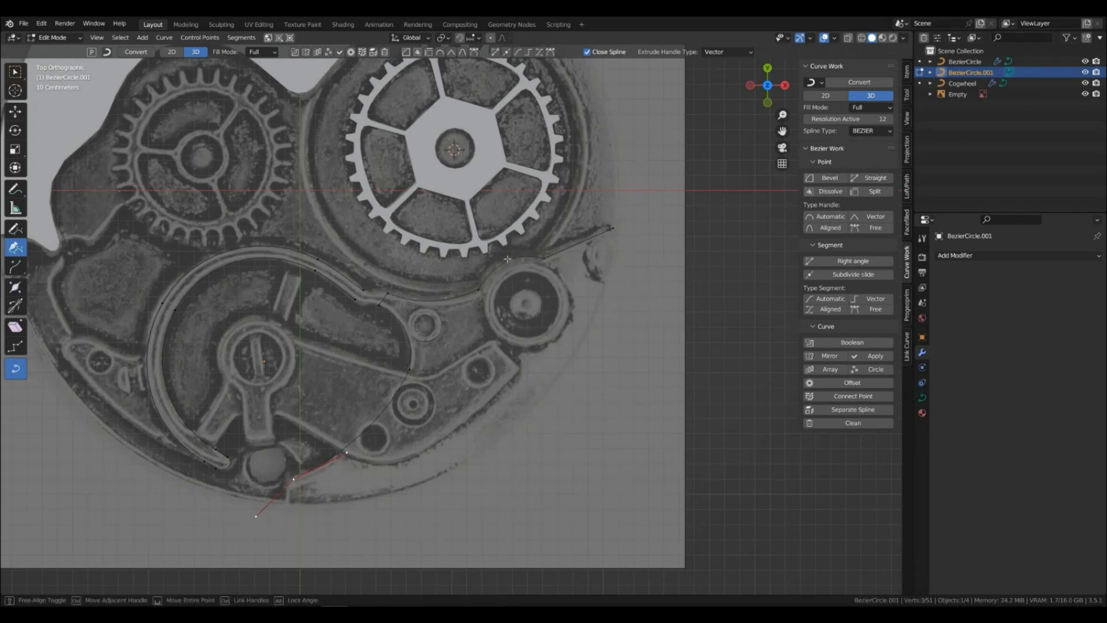
pyautogui.click(142, 37)
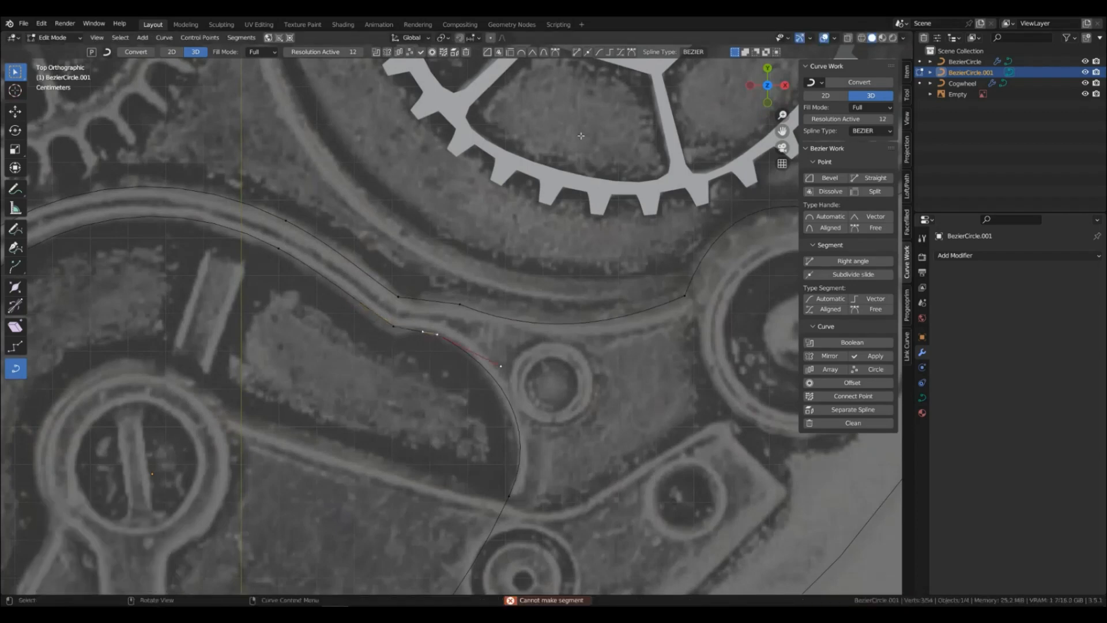
# - Drag the final outline point into place and switch the plate to 2D front fill
pyautogui.moveTo(422, 332); pyautogui.dragTo(438, 327)
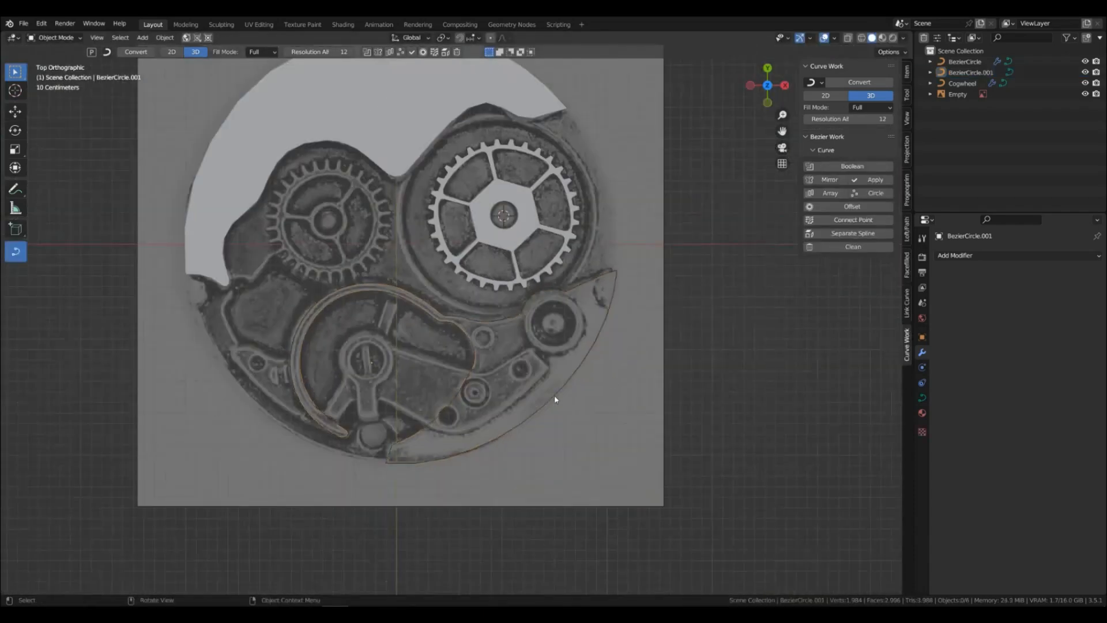
pyautogui.click(171, 51)
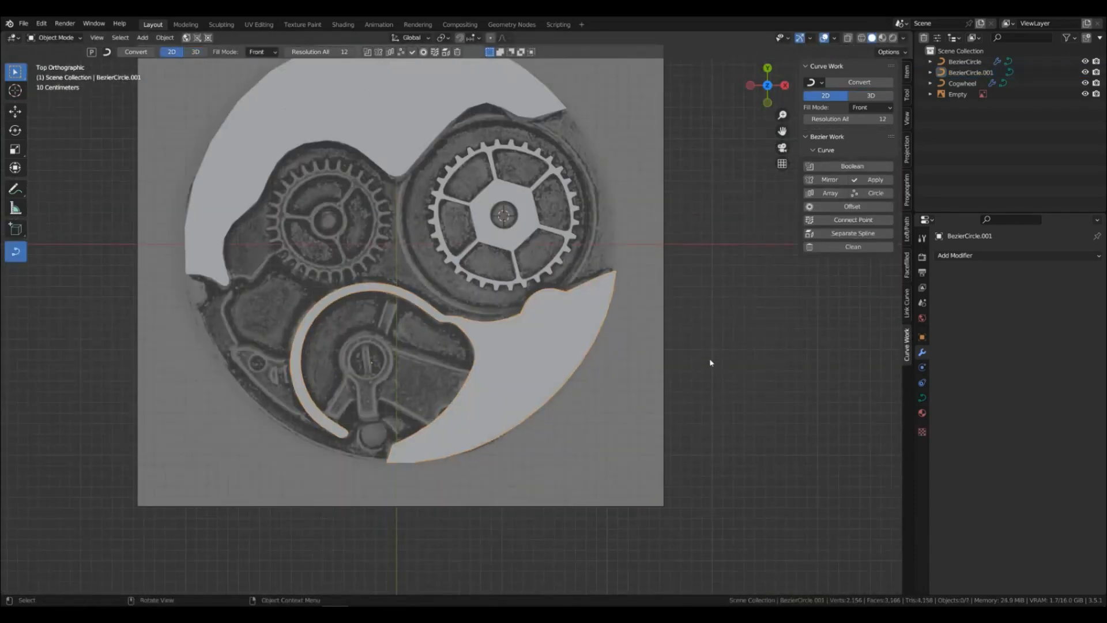